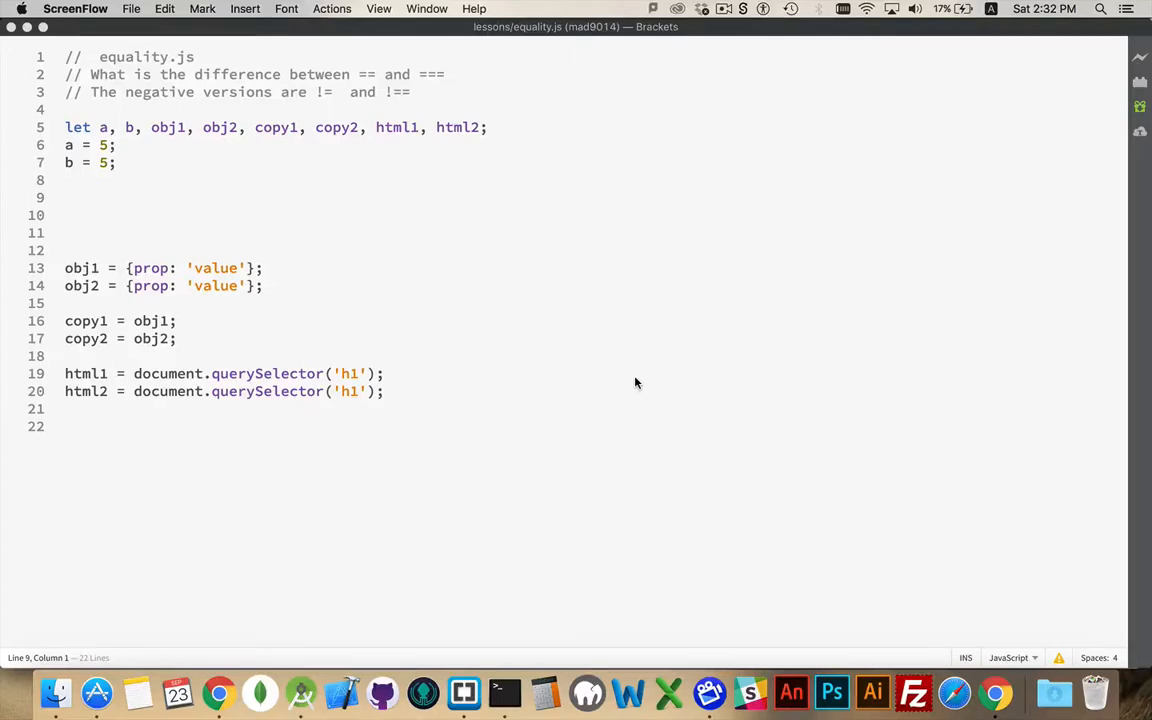
{"action": "mouse_move", "coordinate": [608, 357]}
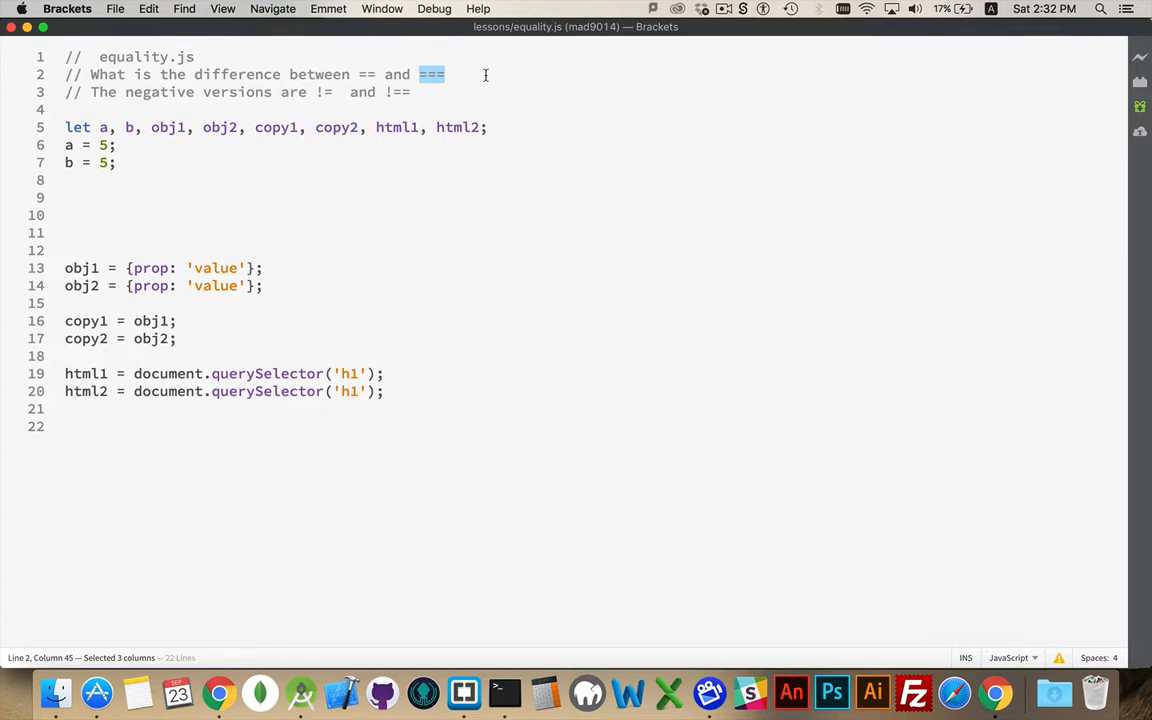
{"action": "mouse_move", "coordinate": [355, 74]}
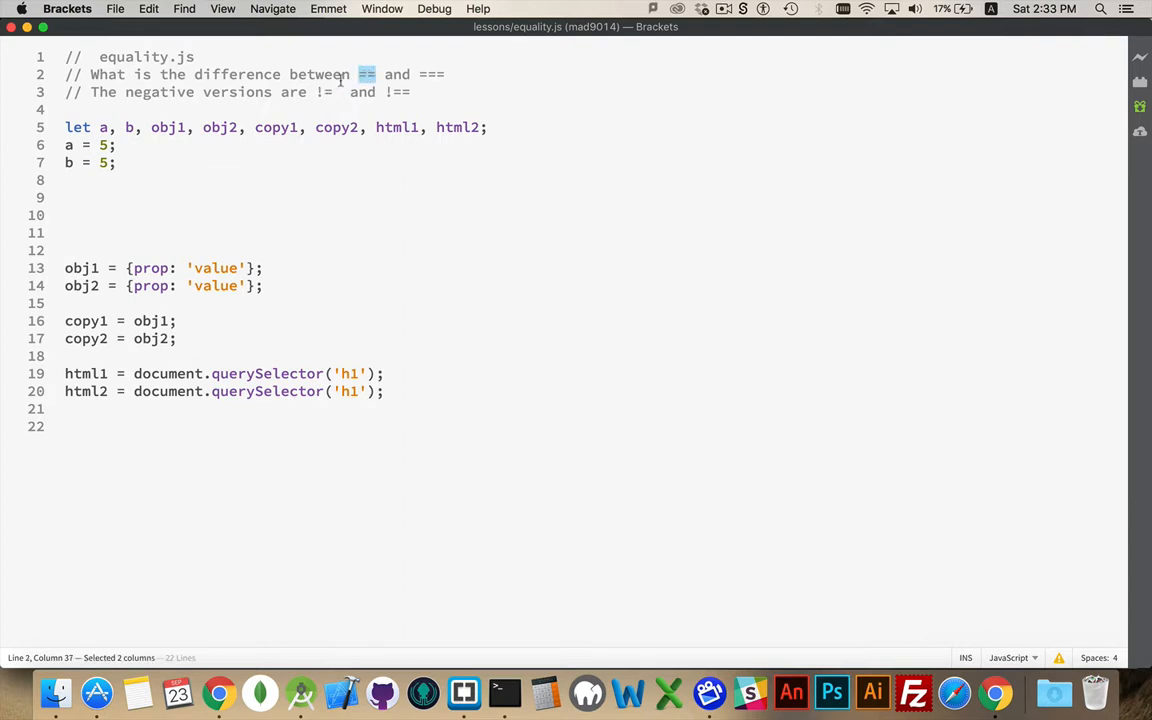
Adjust the emphasis in the operator comments and change copy2 to reference obj1.
{"action": "left_click", "coordinate": [323, 92]}
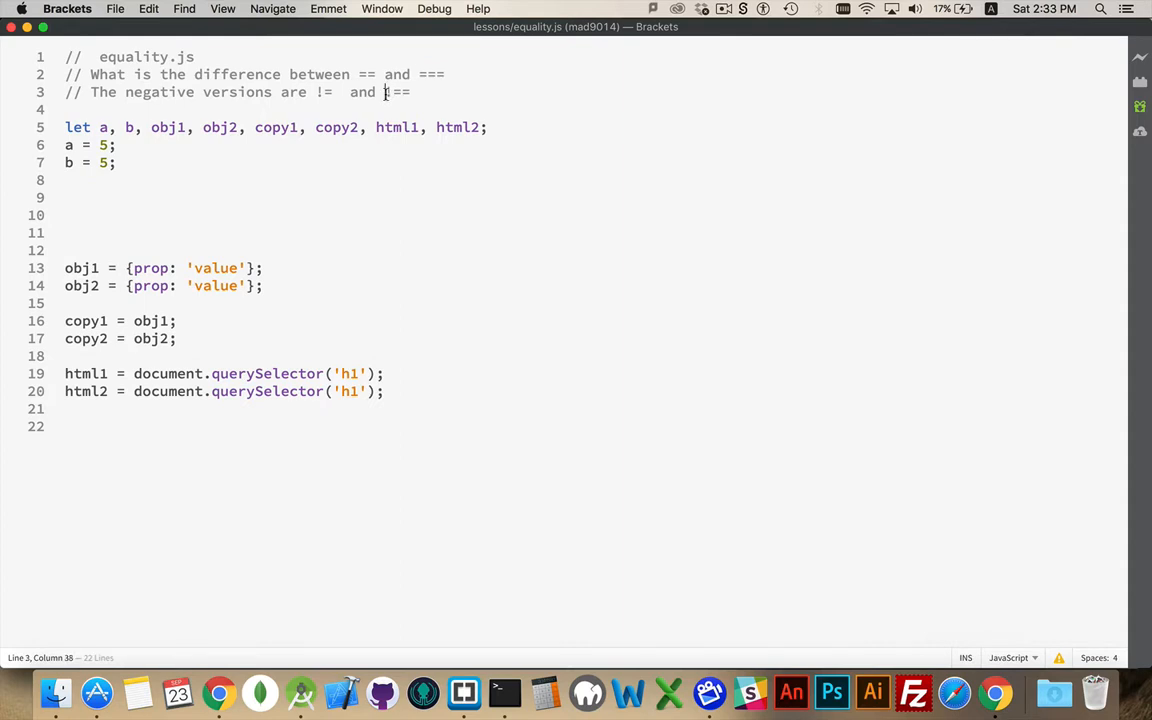
{"action": "left_click_drag", "start_coordinate": [386, 91], "coordinate": [410, 91]}
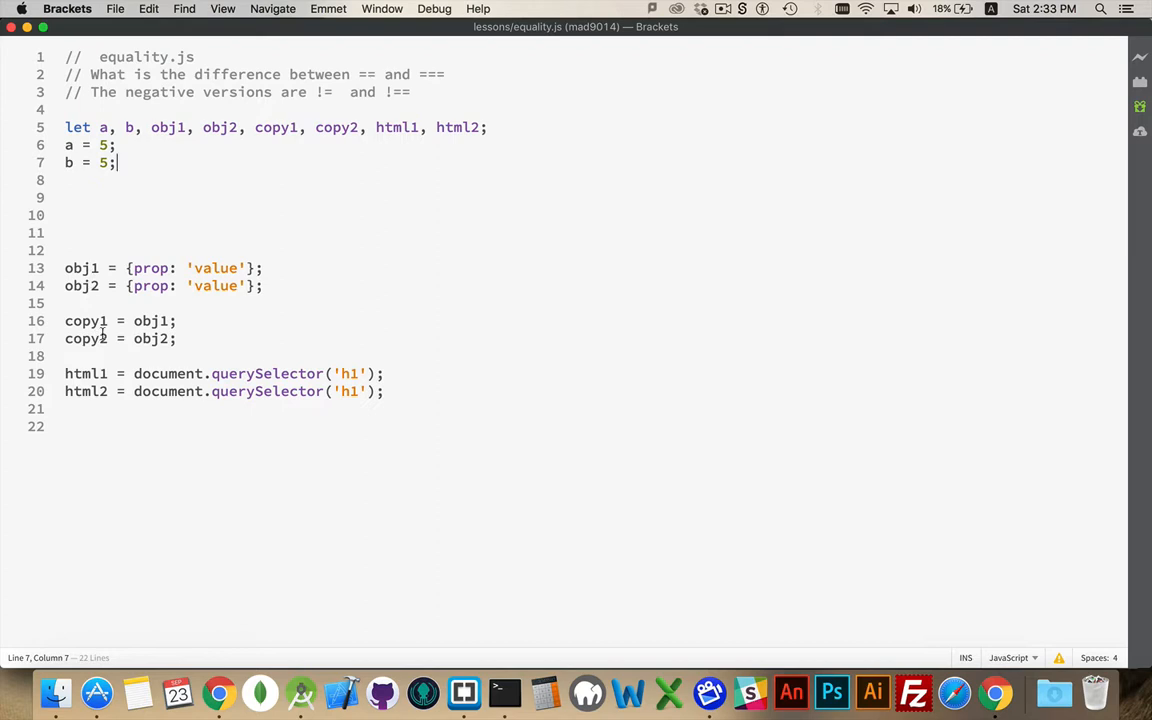
{"action": "left_click", "coordinate": [173, 338]}
{"action": "type", "text": "1"}
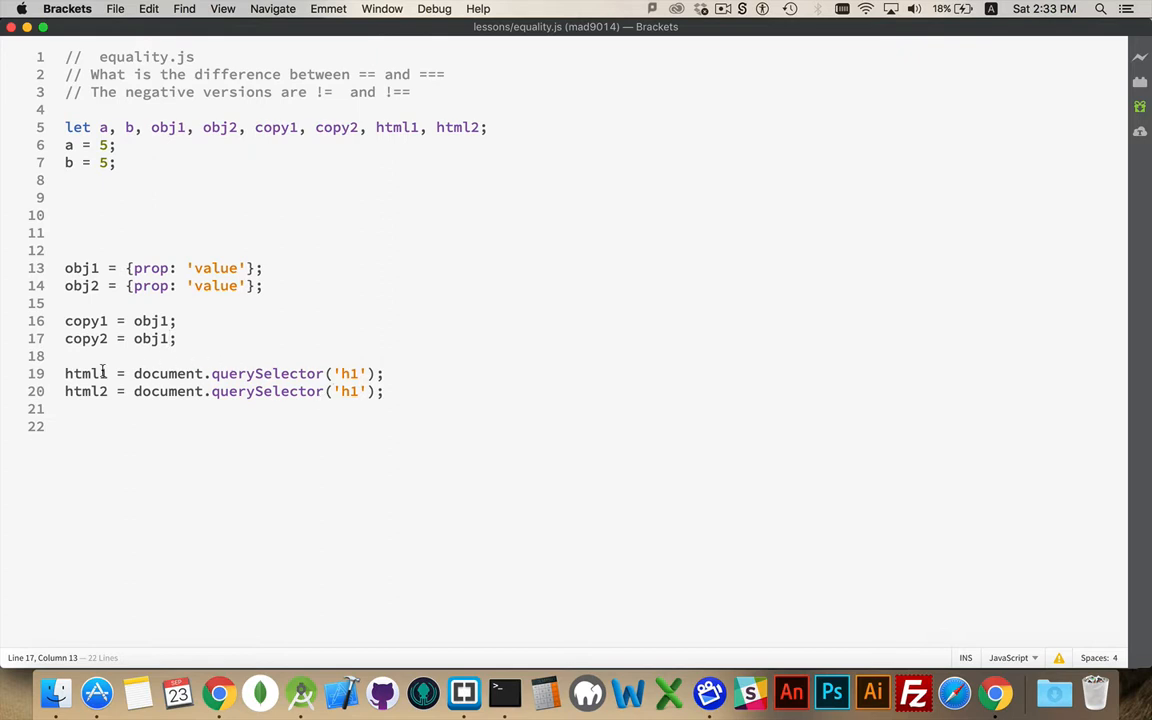
{"action": "mouse_move", "coordinate": [189, 416]}
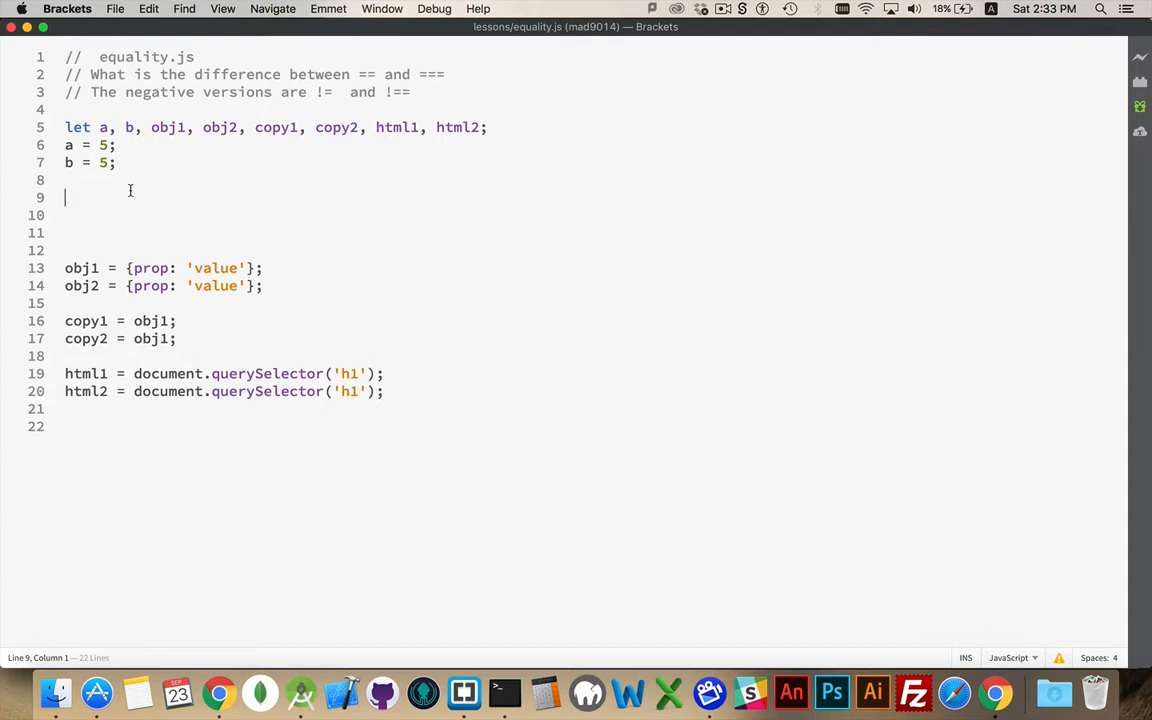
Write an if(a == b)/else block logging 'a b are double equal' or 'are not double equal'.
{"action": "type", "text": "if("}
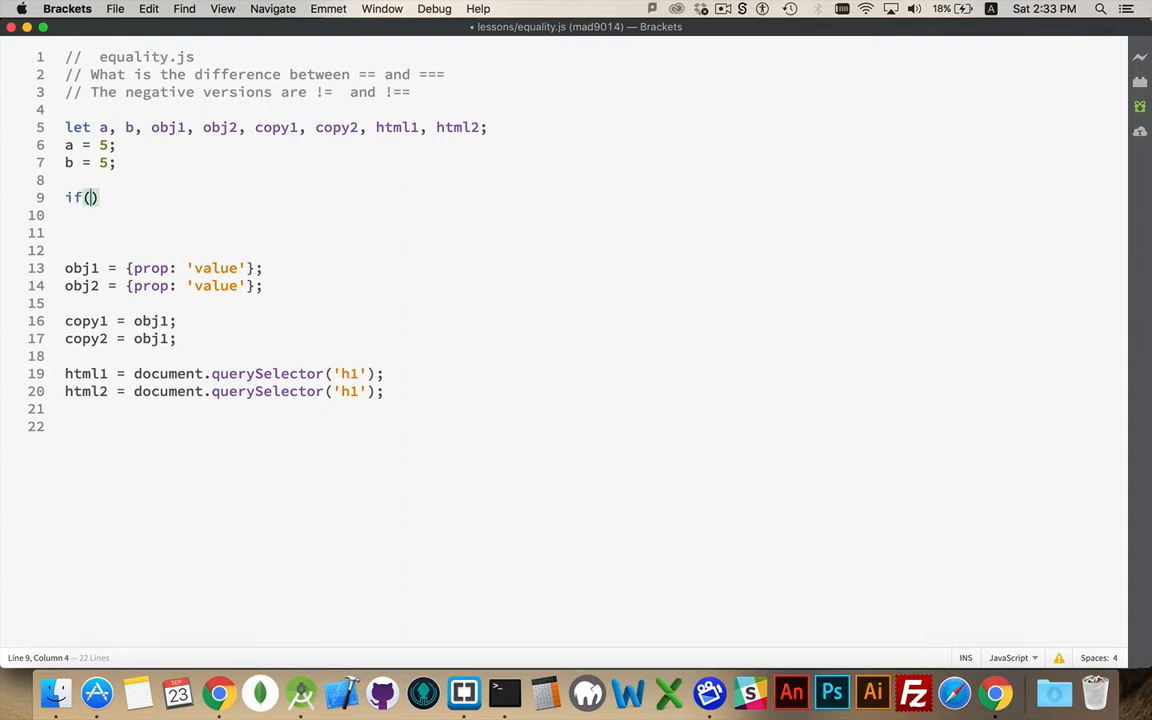
{"action": "type", "text": "a =="}
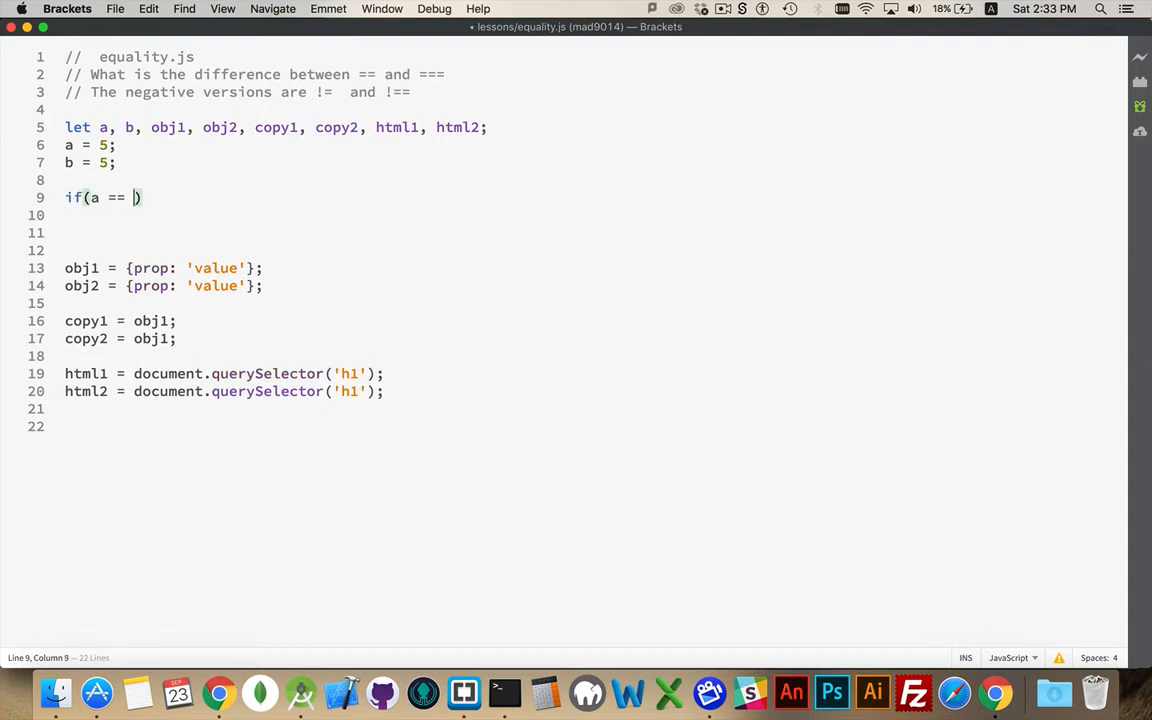
{"action": "type", "text": "b){"}
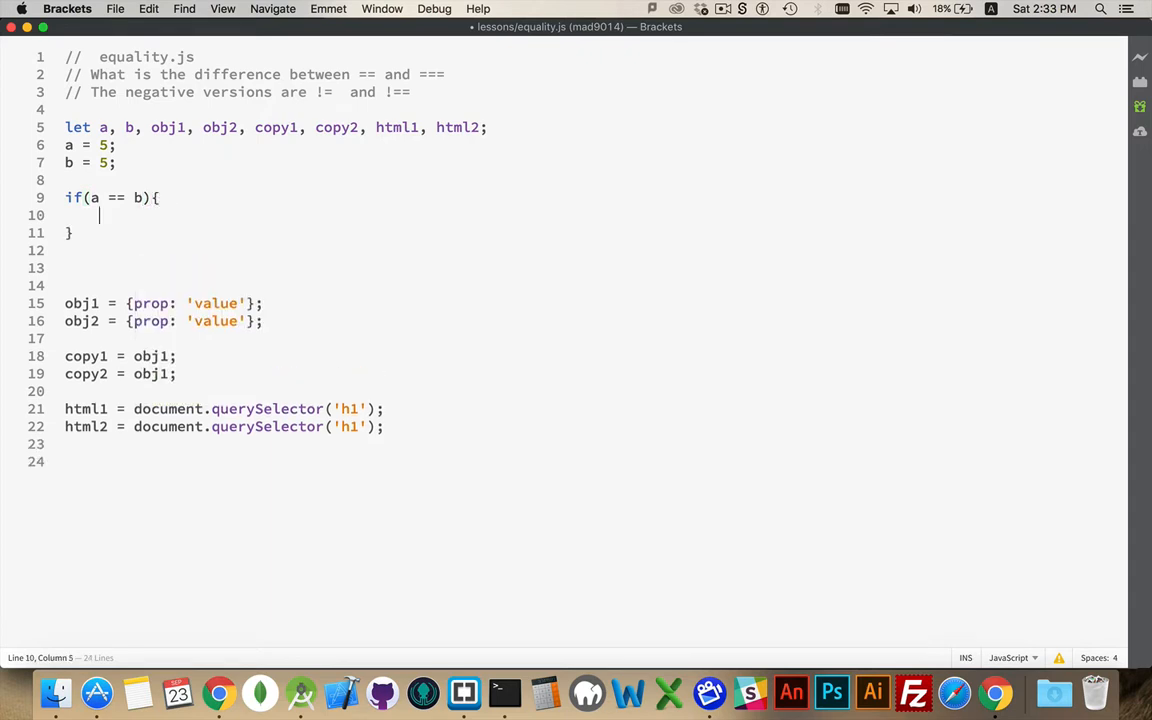
{"action": "type", "text": "console.lo"}
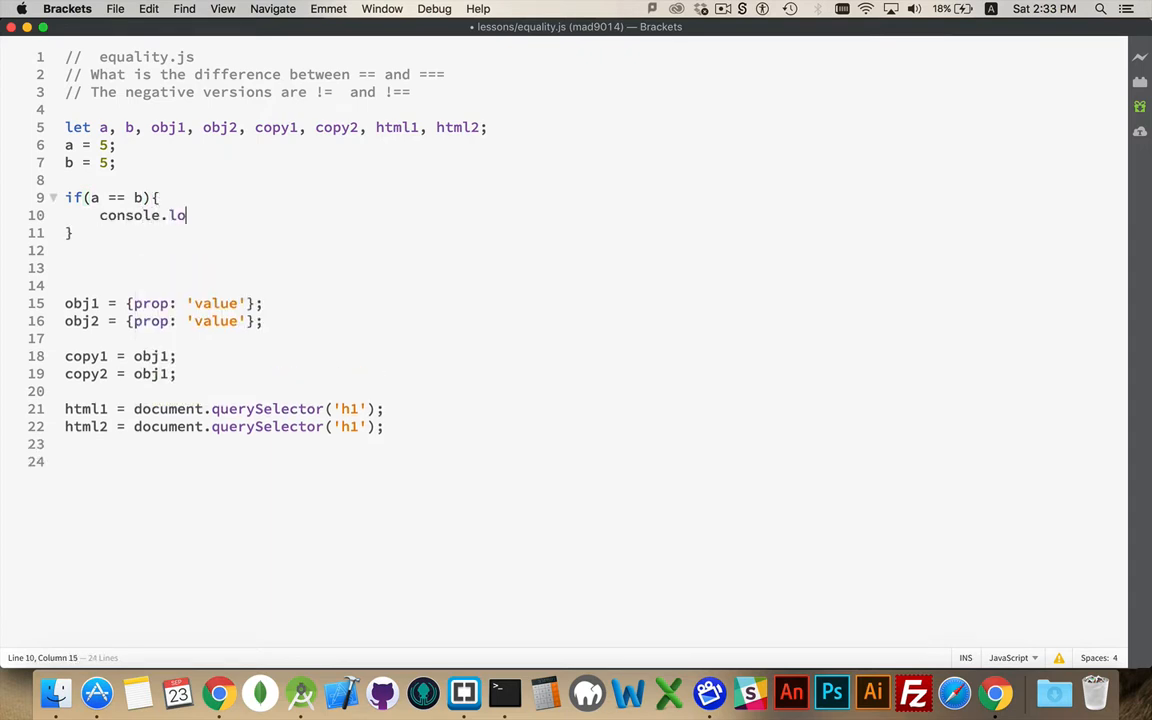
{"action": "type", "text": "g('')"}
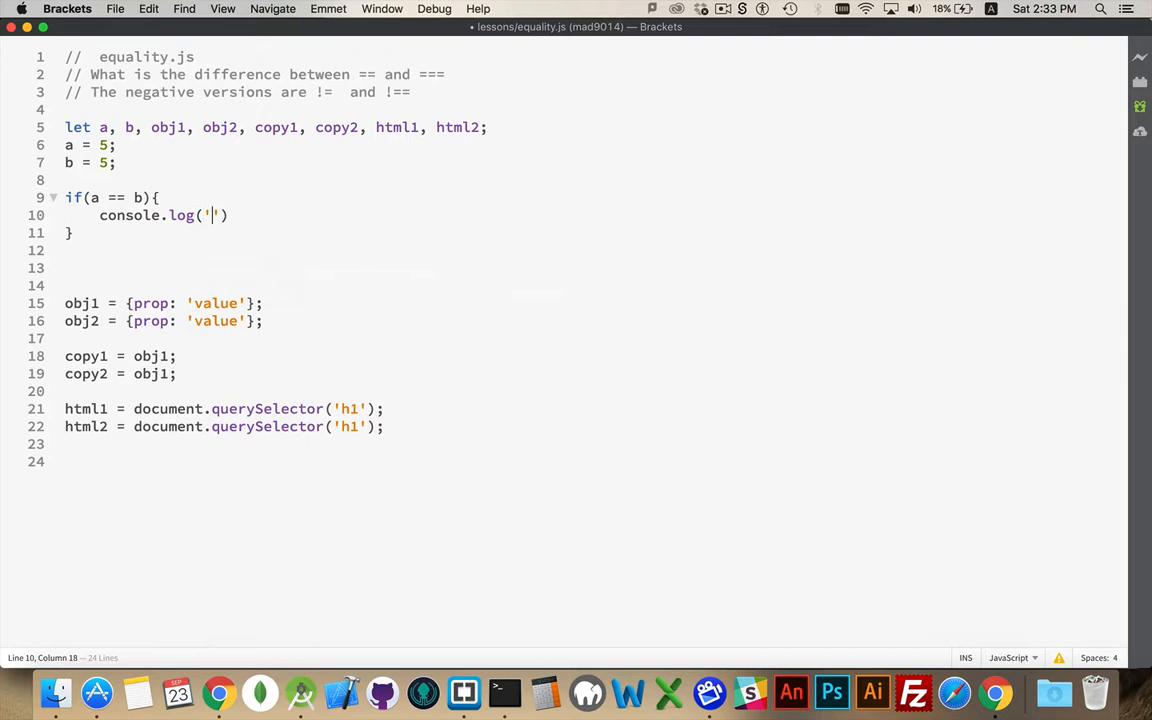
{"action": "type", "text": "a b are double equal"}
{"action": "left_click", "coordinate": [592, 233]}
{"action": "type", "text": "else{"}
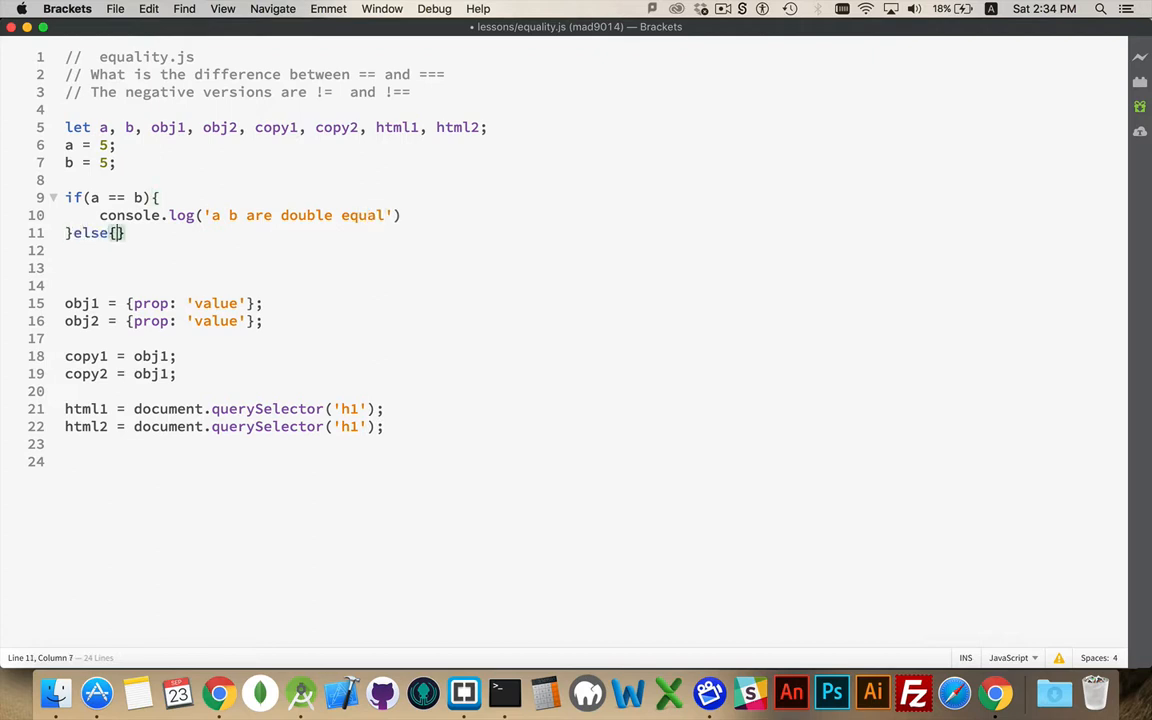
{"action": "type", "text": "console.log('a b"}
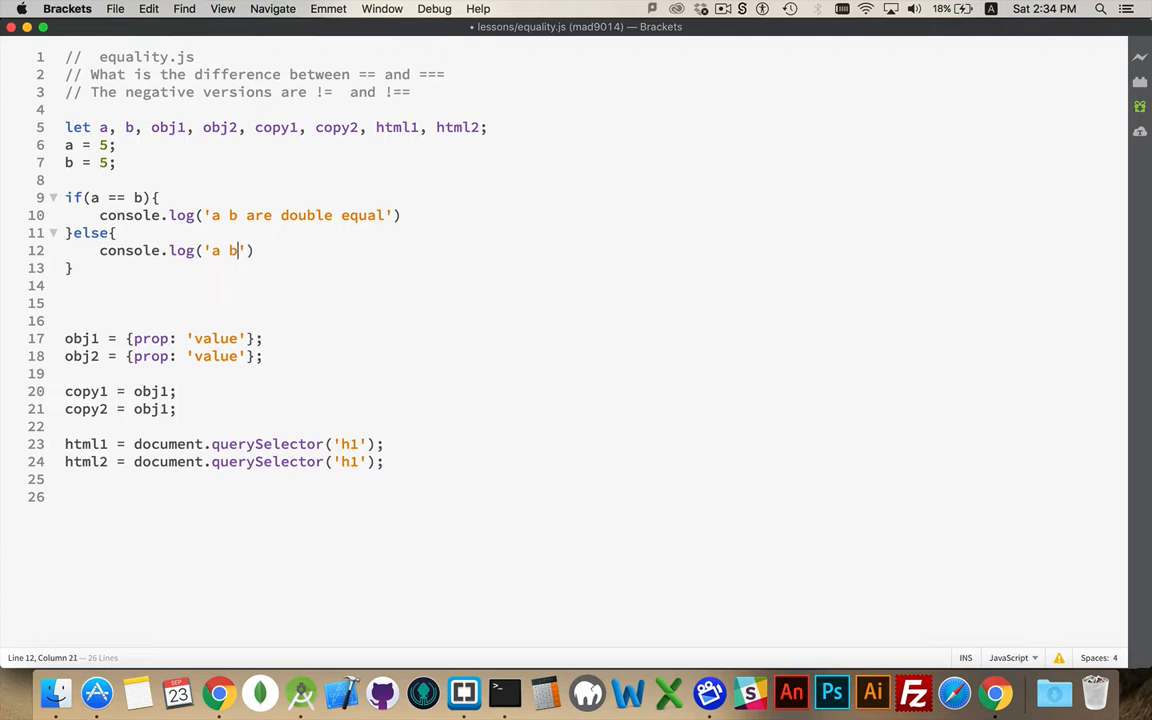
{"action": "type", "text": "are not"}
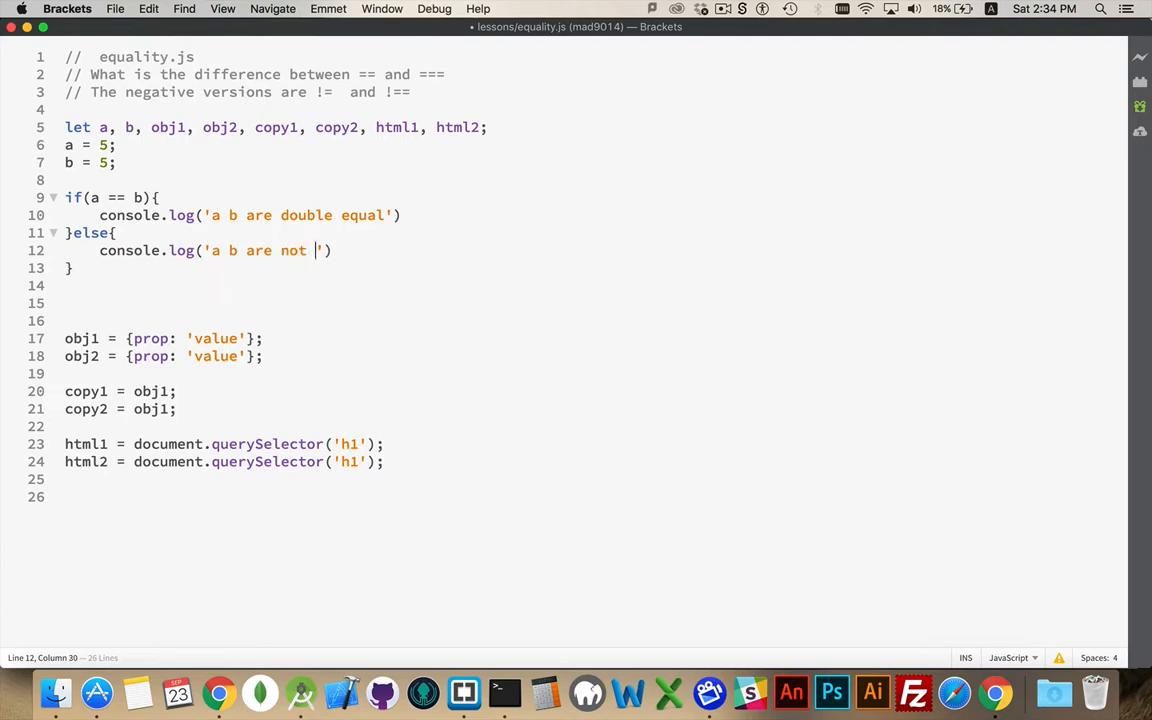
{"action": "type", "text": "double equal"}
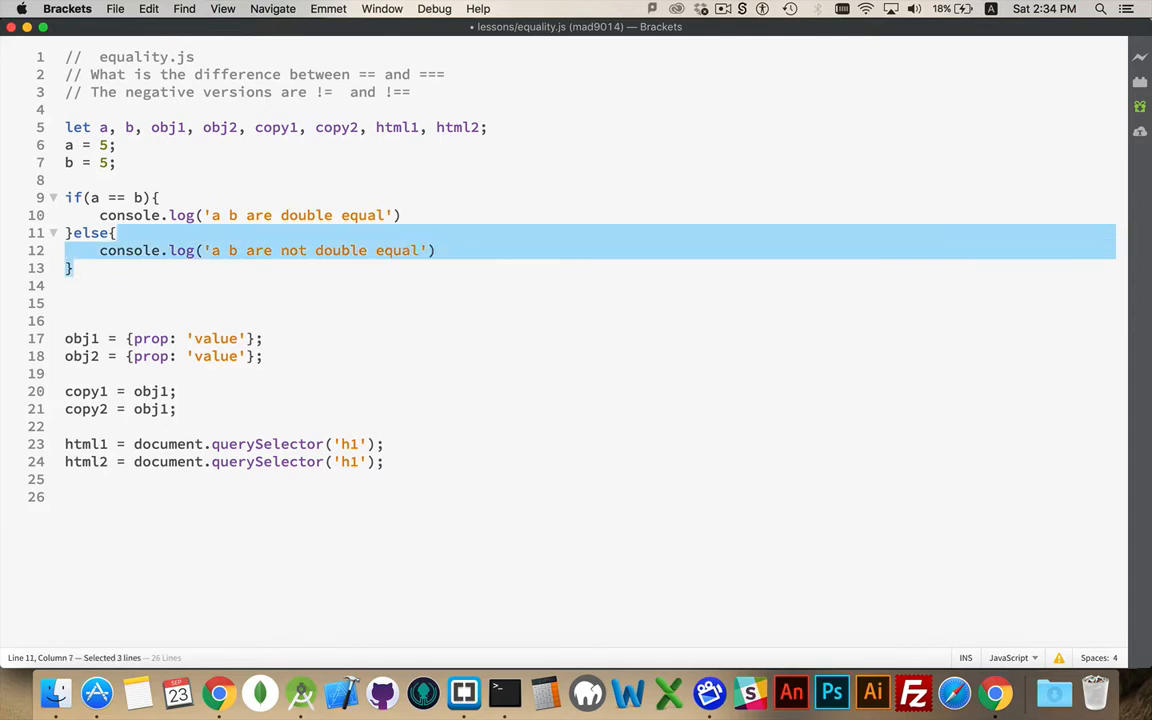
Duplicate the block below as an === check with 'triple equal' messages.
{"action": "left_click", "coordinate": [70, 303]}
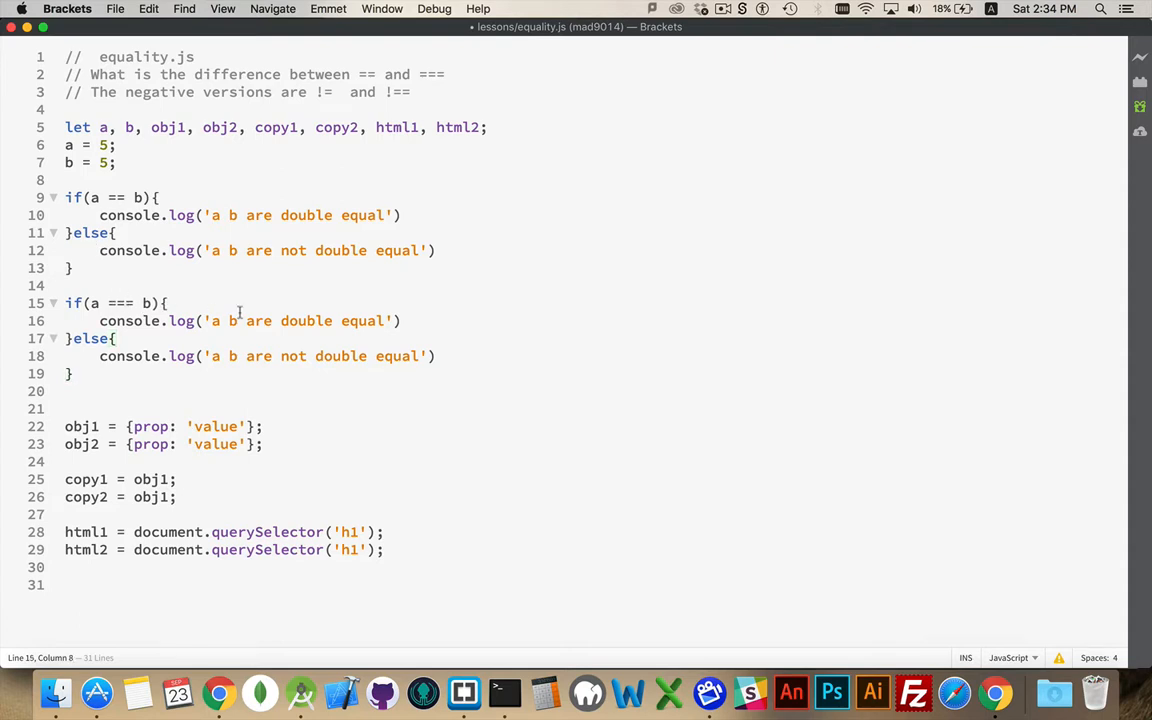
{"action": "type", "text": "triple"}
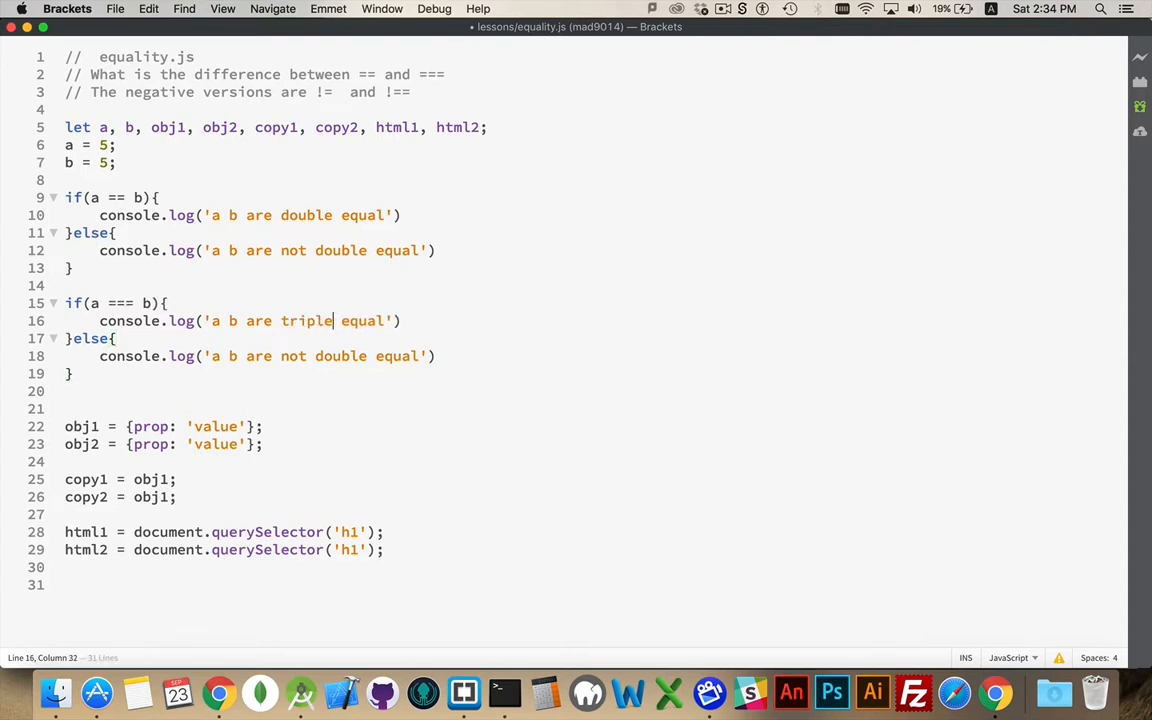
{"action": "type", "text": "trip"}
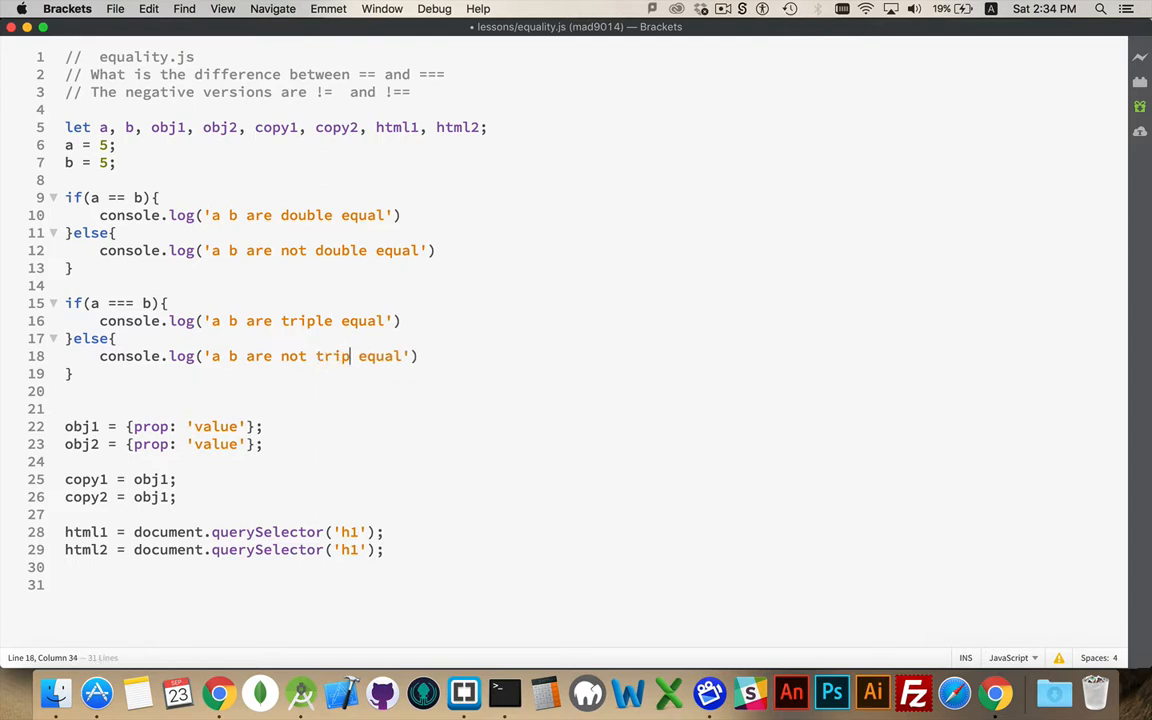
{"action": "type", "text": "le"}
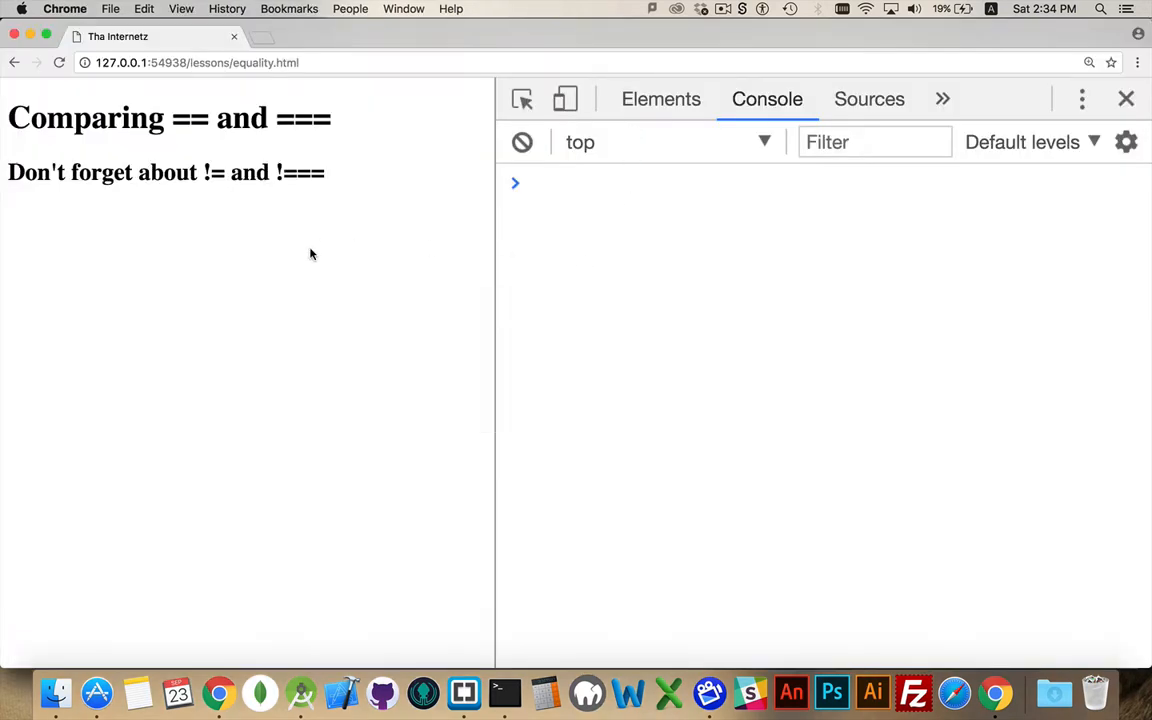
Reload equality.html in Chrome and check the a/b double and triple equal logs.
{"action": "left_click", "coordinate": [58, 62]}
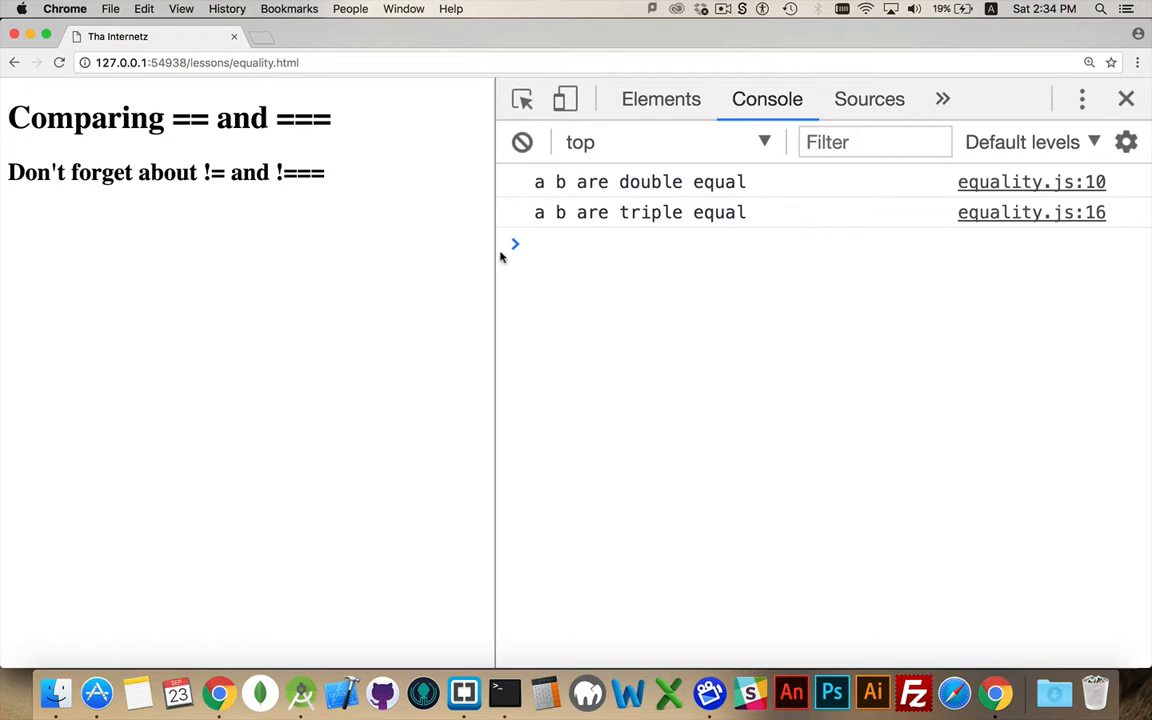
{"action": "mouse_move", "coordinate": [717, 258]}
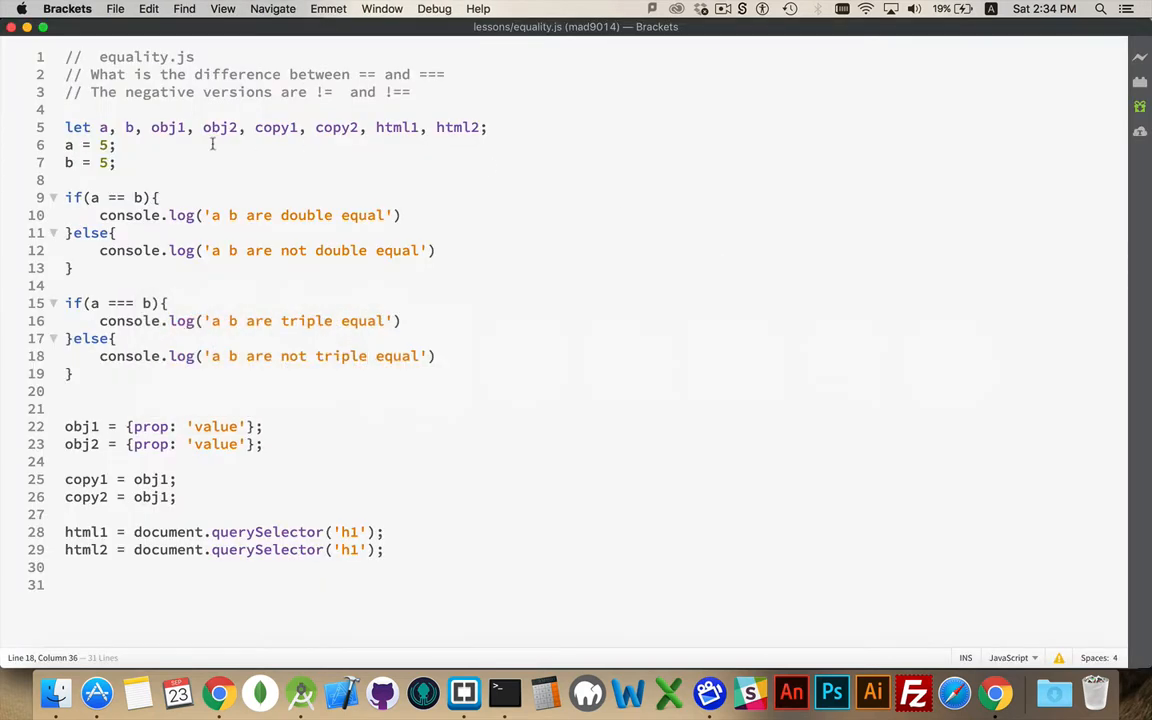
Return to Brackets and add a blank line below the obj2 declaration.
{"action": "left_click", "coordinate": [370, 356]}
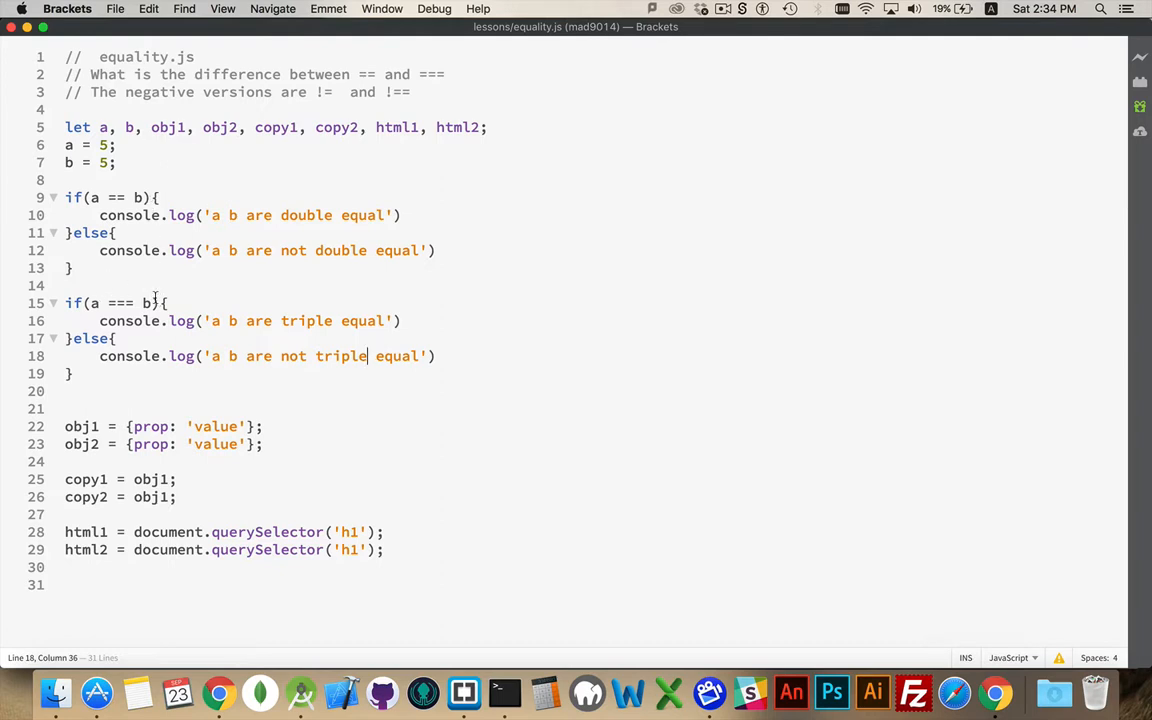
{"action": "mouse_move", "coordinate": [145, 290]}
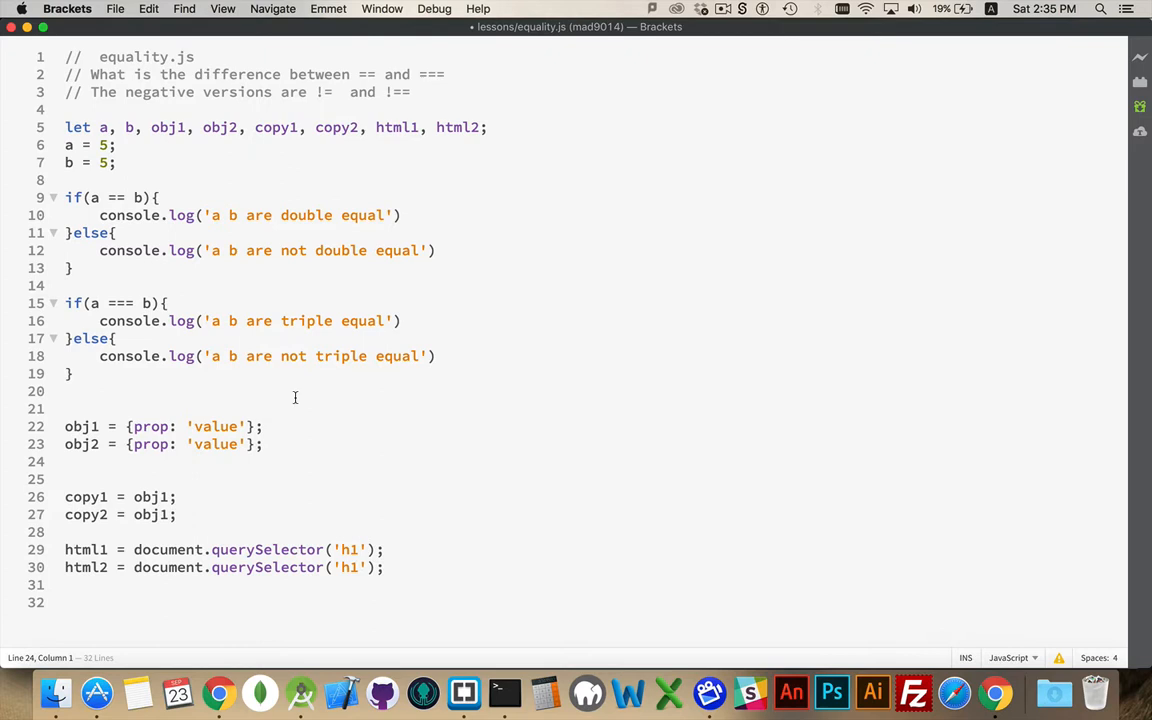
Copy both a/b comparison blocks after obj2, replacing a and b with obj1 and obj2.
{"action": "left_click_drag", "start_coordinate": [65, 197], "coordinate": [72, 391]}
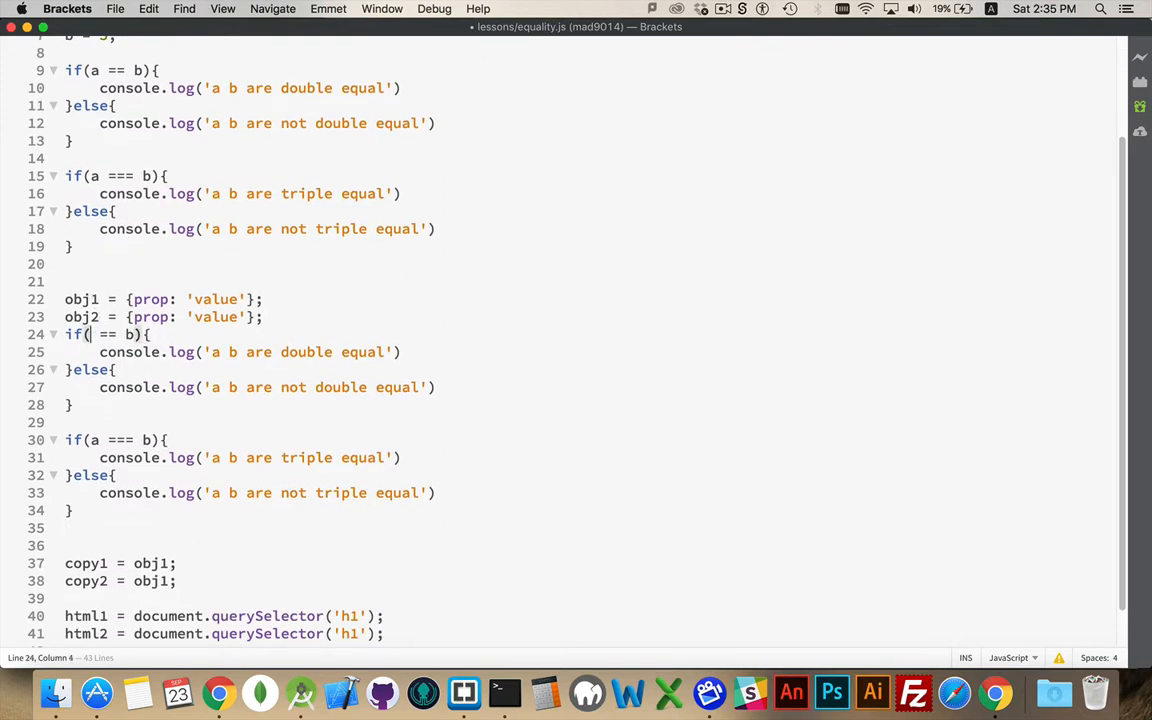
{"action": "type", "text": "obj1"}
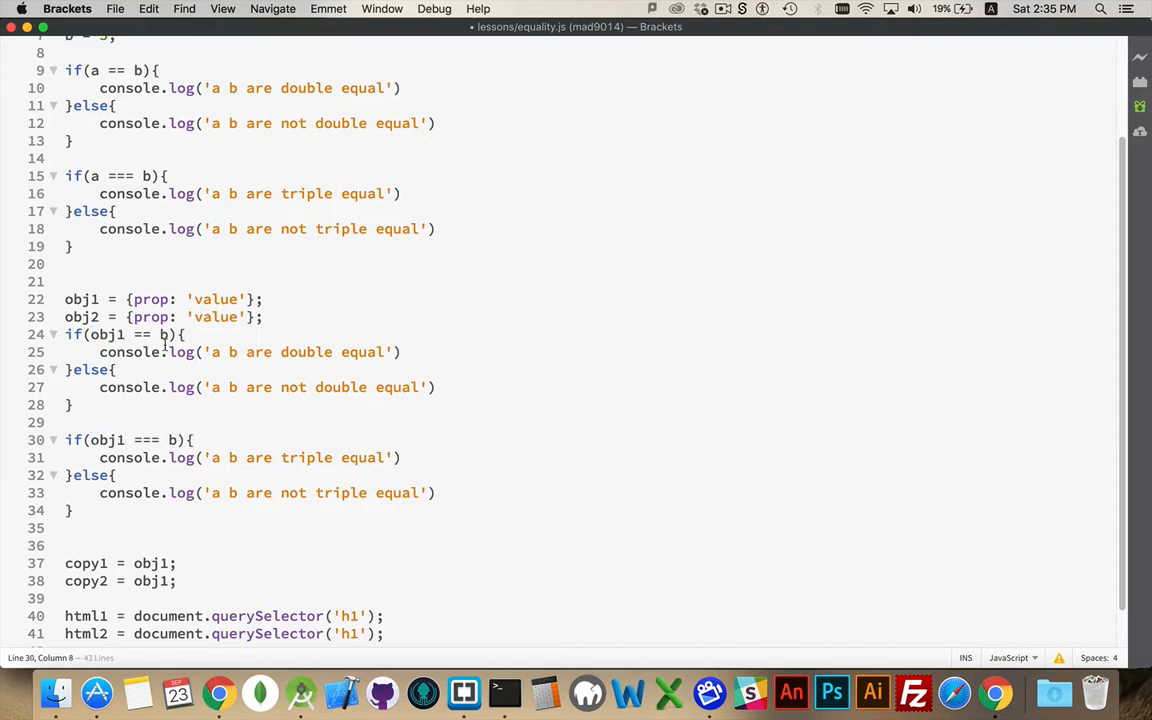
{"action": "type", "text": "obj2"}
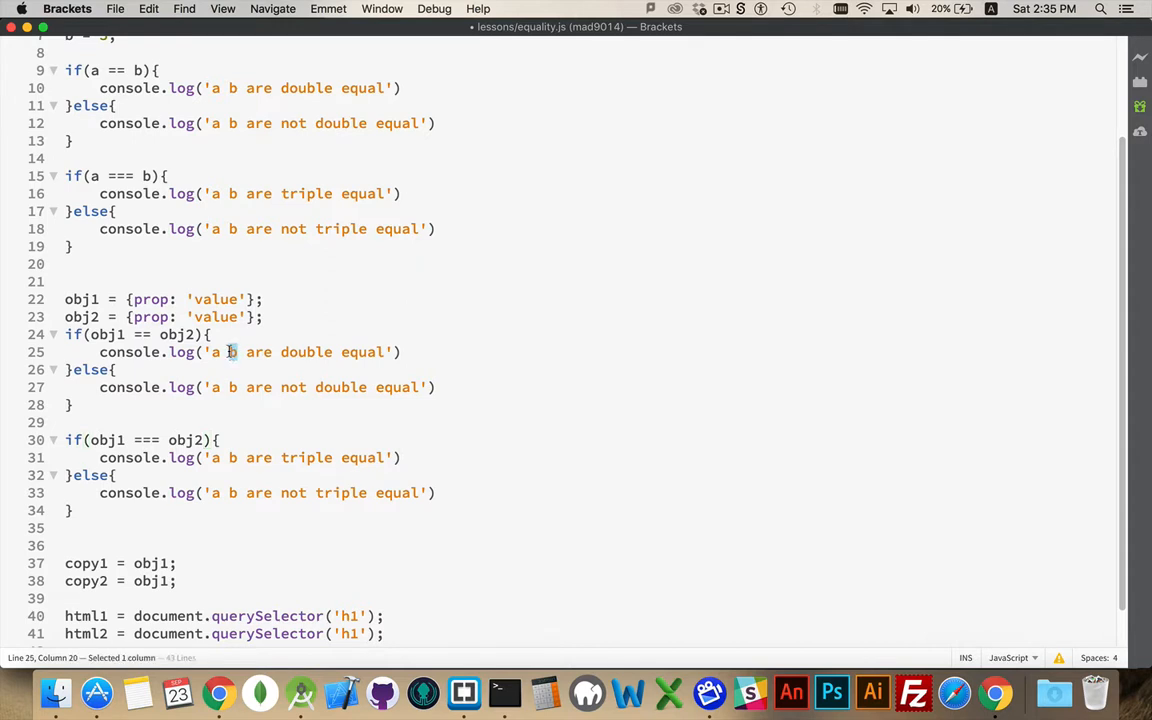
{"action": "type", "text": "obj2"}
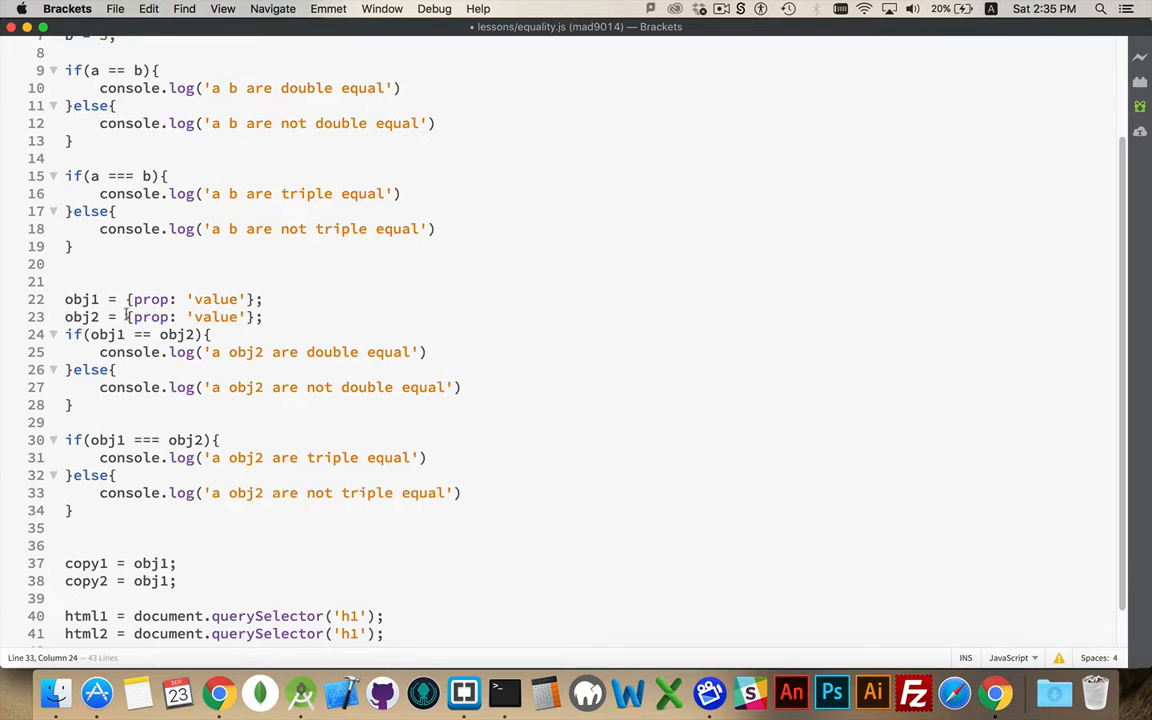
{"action": "double_click", "coordinate": [106, 334]}
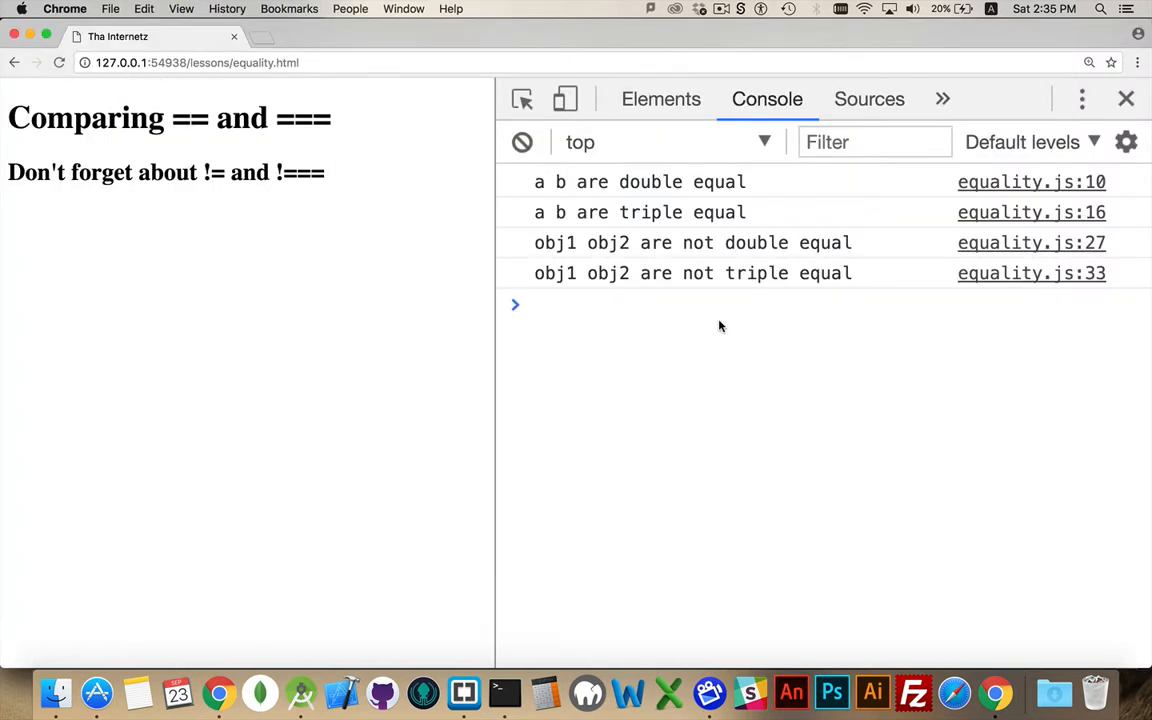
{"action": "mouse_move", "coordinate": [775, 292]}
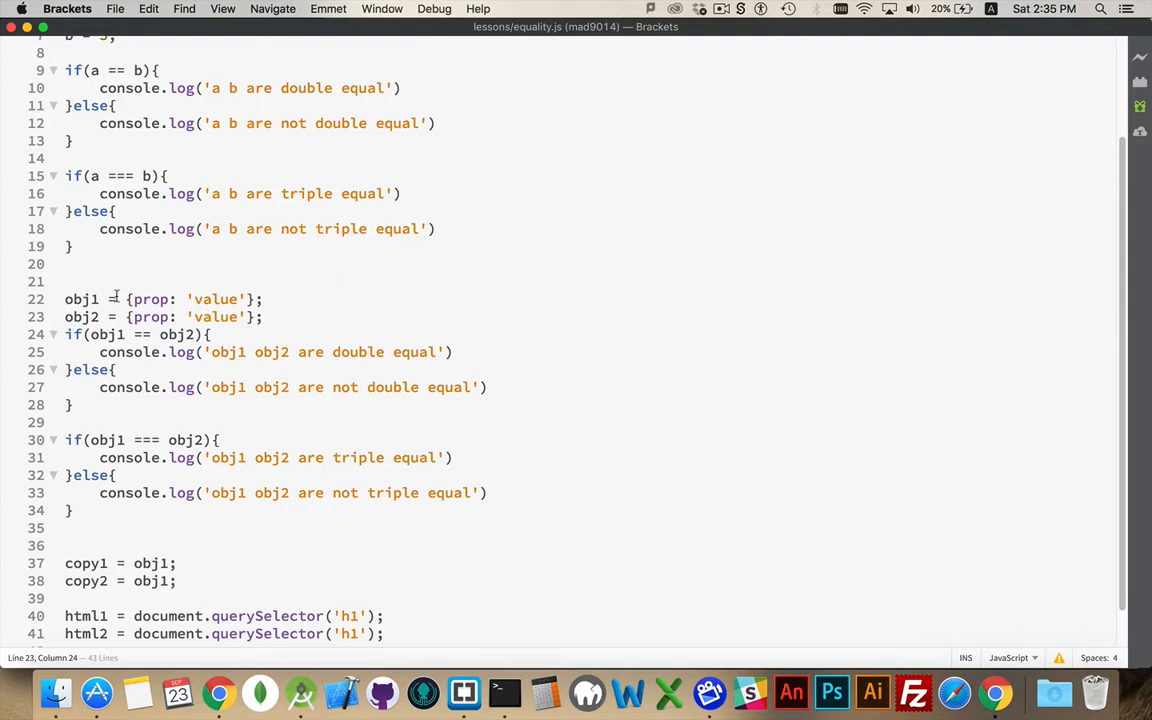
Add //yes comments to the obj1/obj2 'not double equal' and 'not triple equal' lines.
{"action": "left_click_drag", "start_coordinate": [126, 299], "coordinate": [258, 299]}
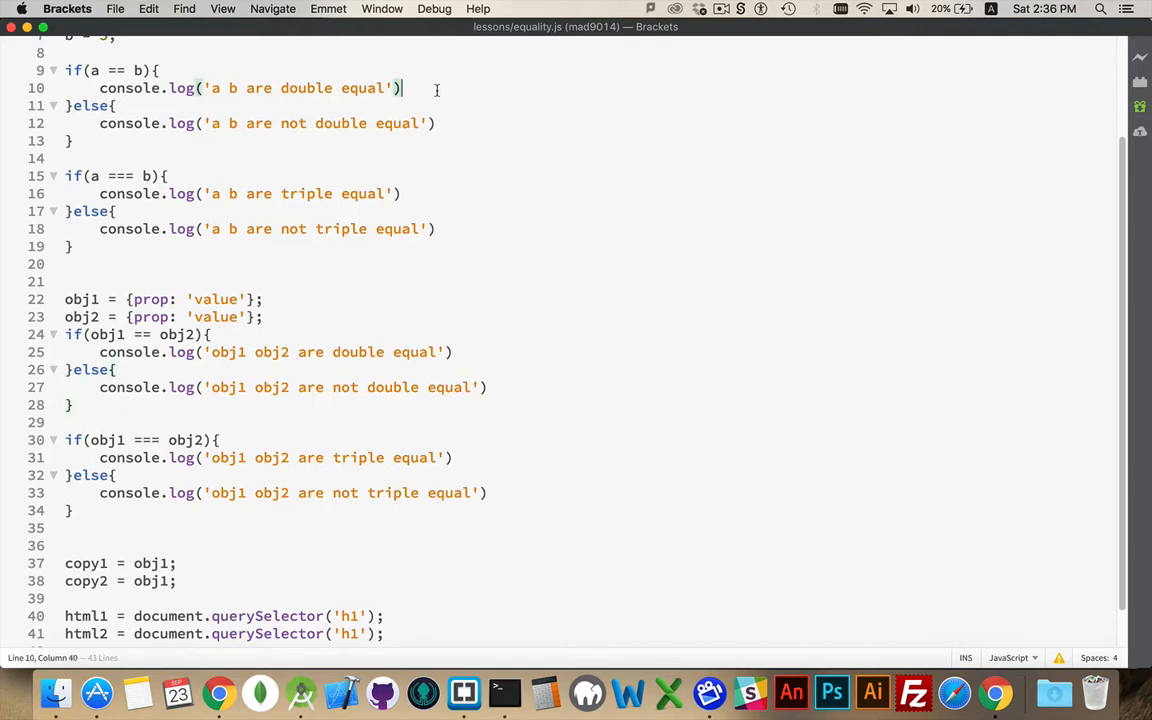
{"action": "type", "text": "//yes"}
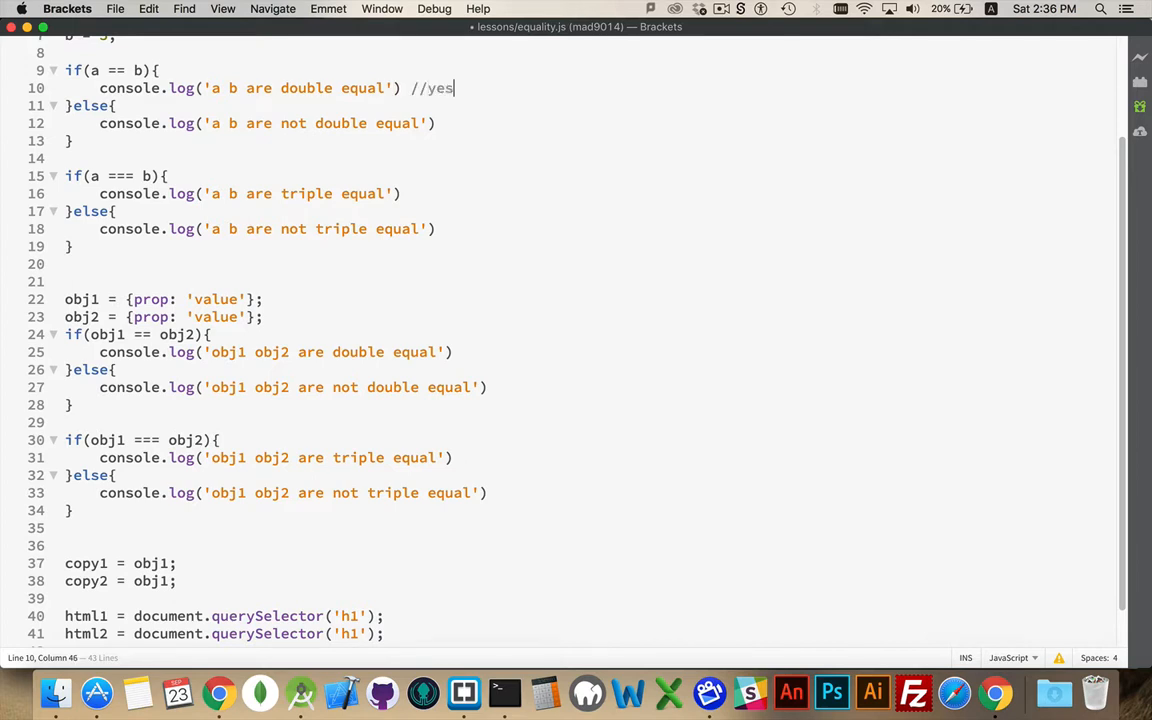
{"action": "type", "text": "//yes"}
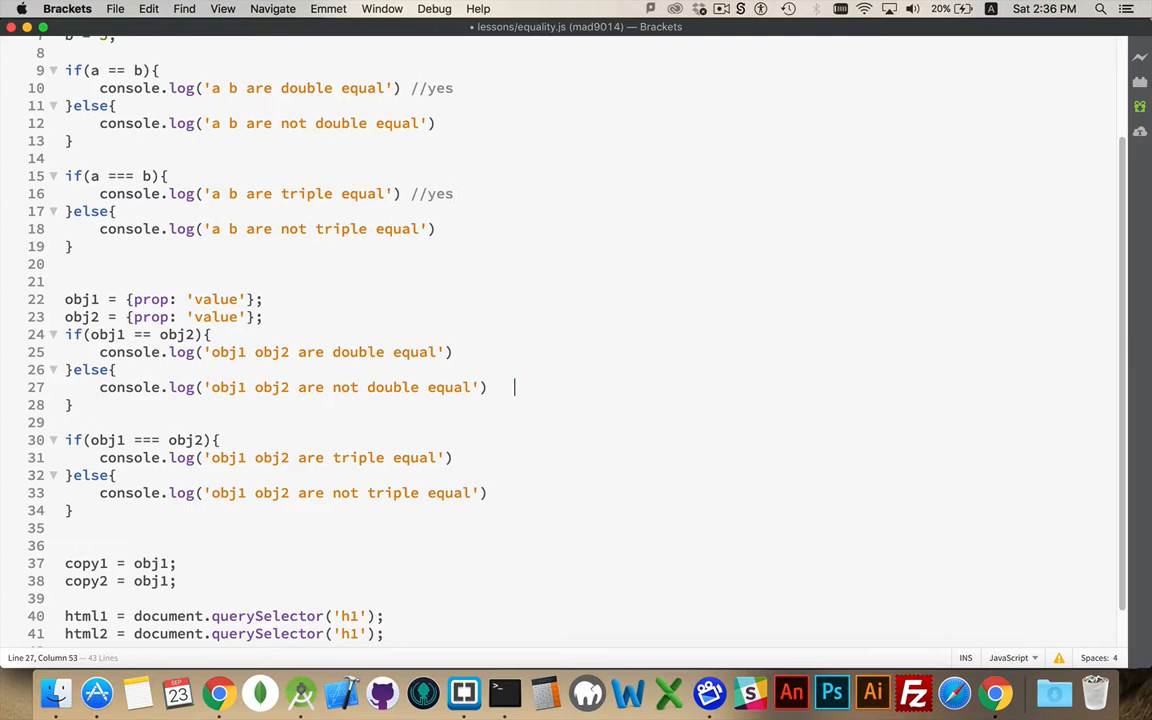
{"action": "type", "text": "//"}
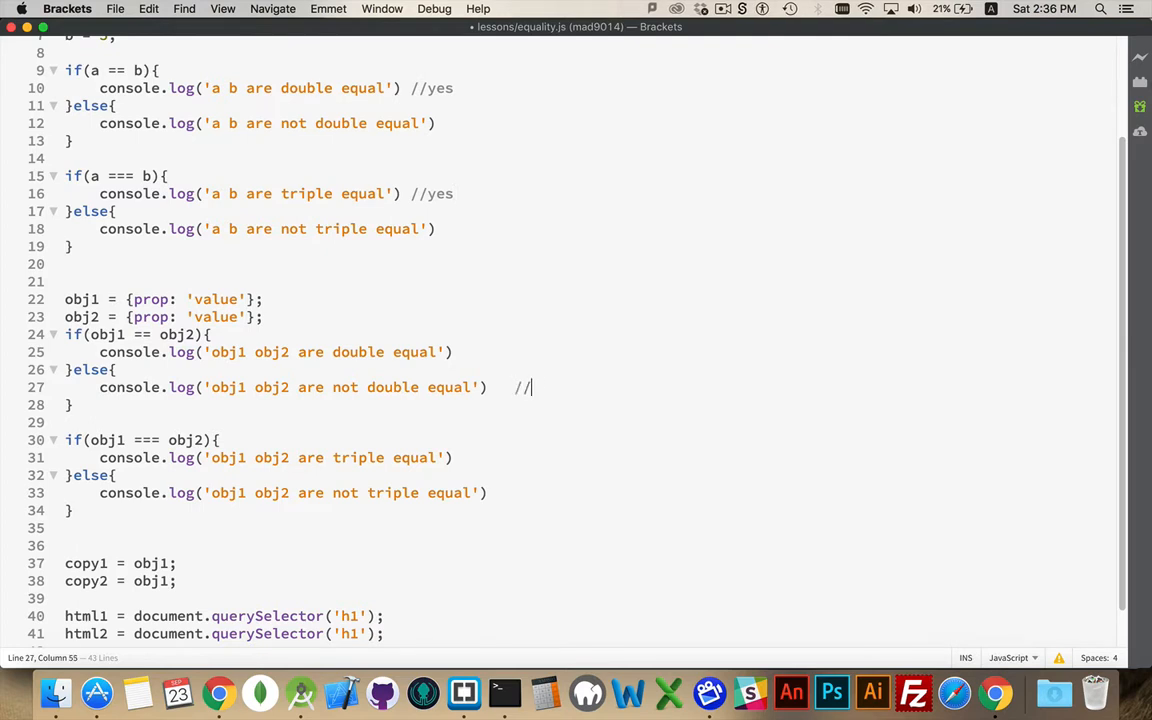
{"action": "type", "text": "yes"}
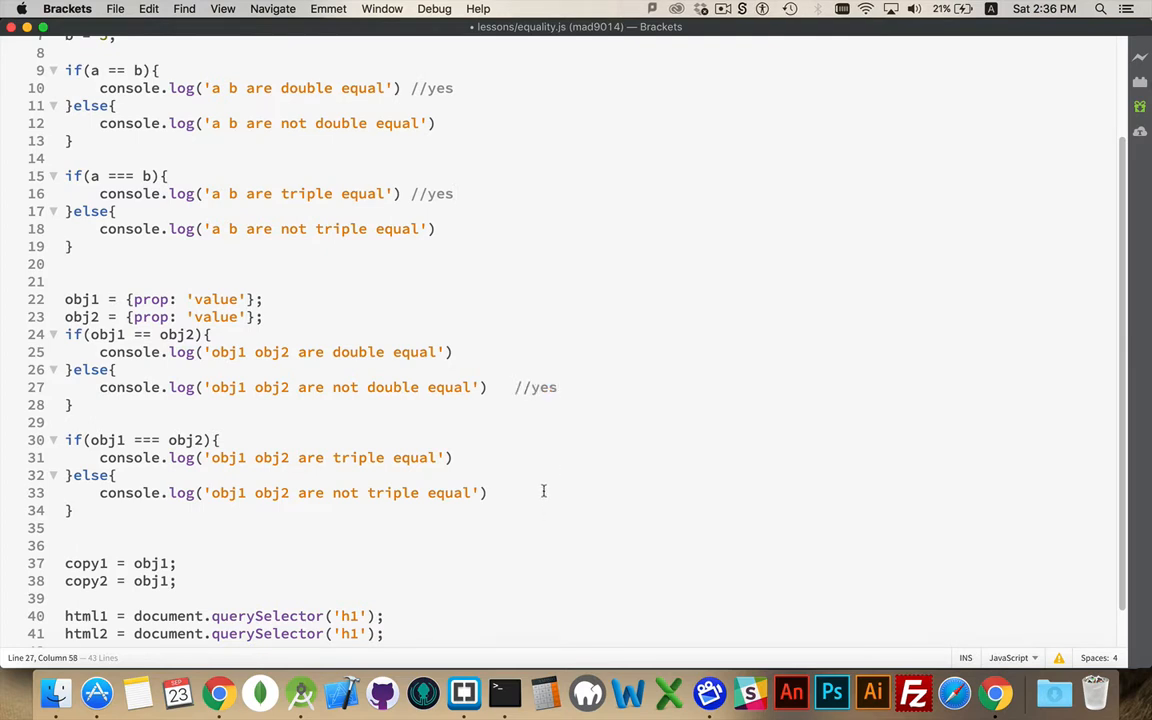
{"action": "type", "text": "//yes"}
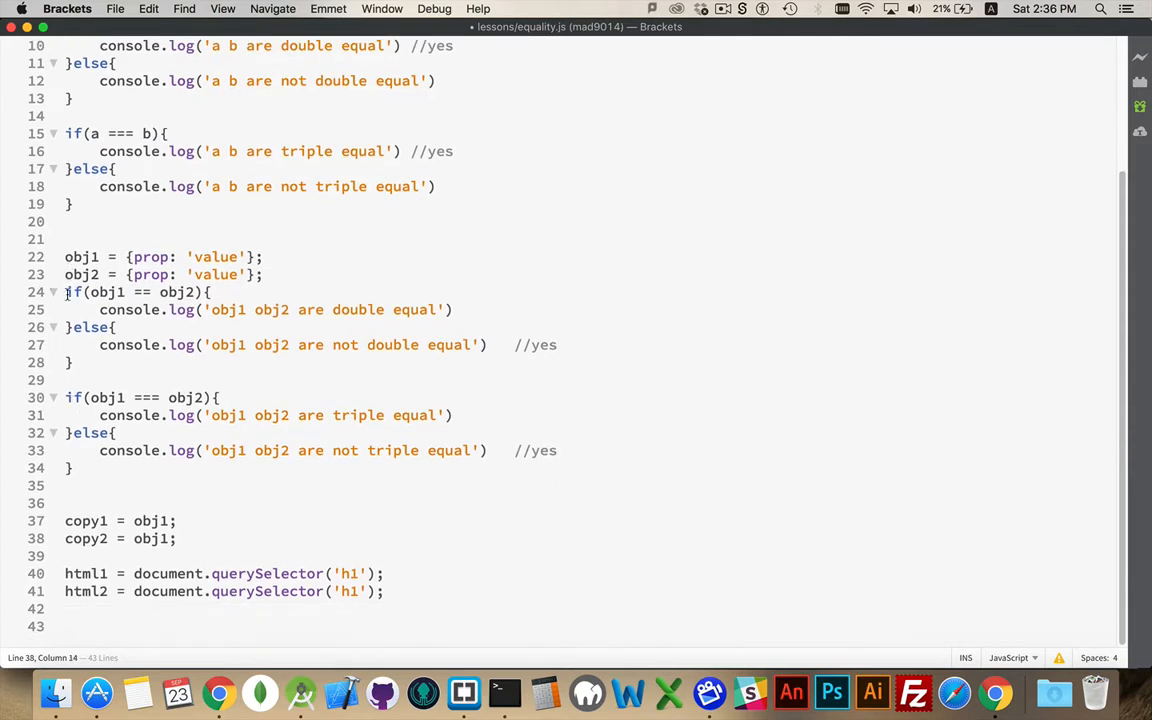
Paste the obj1/obj2 blocks under copy2 = obj1 and rename them to copy1/copy2.
{"action": "left_click_drag", "start_coordinate": [65, 291], "coordinate": [72, 468]}
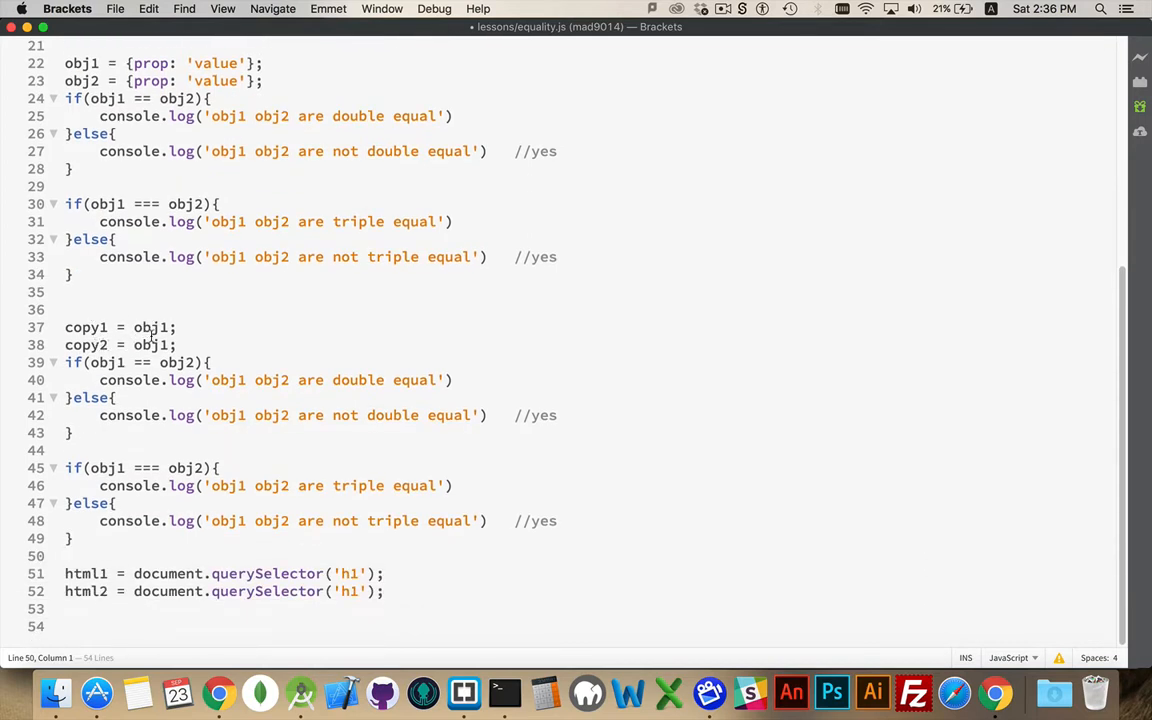
{"action": "double_click", "coordinate": [85, 327]}
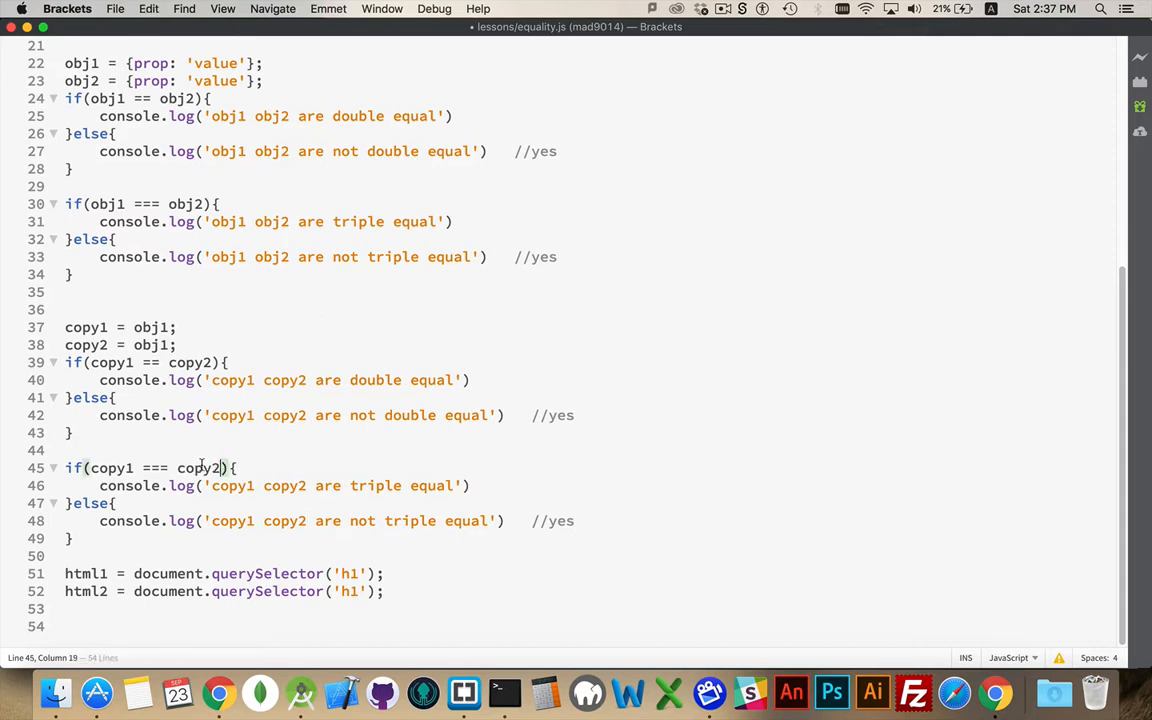
{"action": "double_click", "coordinate": [559, 520]}
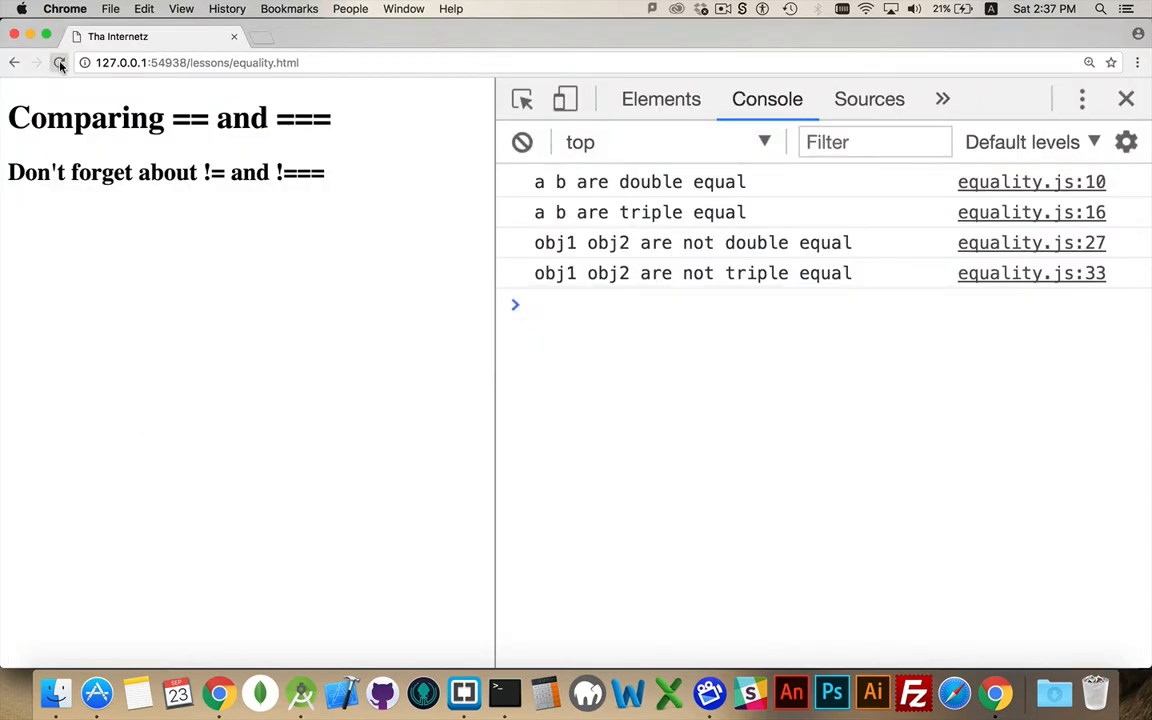
Reload the equality page in Chrome to rerun equality.js.
{"action": "left_click", "coordinate": [59, 62]}
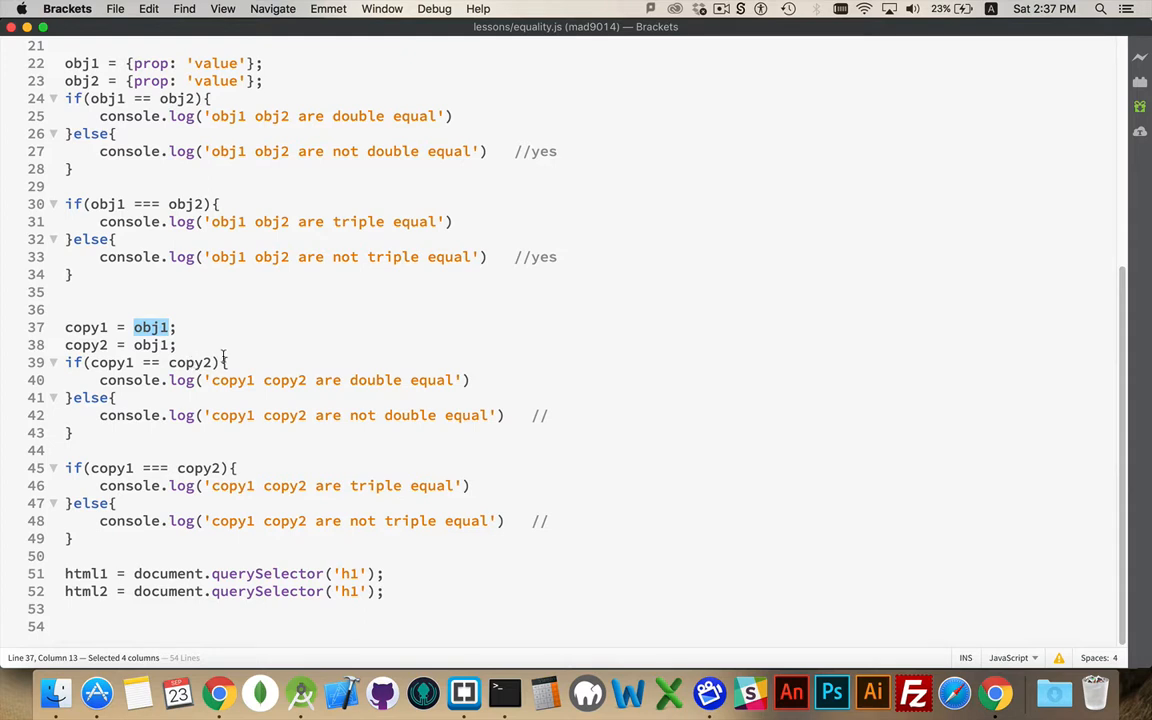
{"action": "mouse_move", "coordinate": [218, 441]}
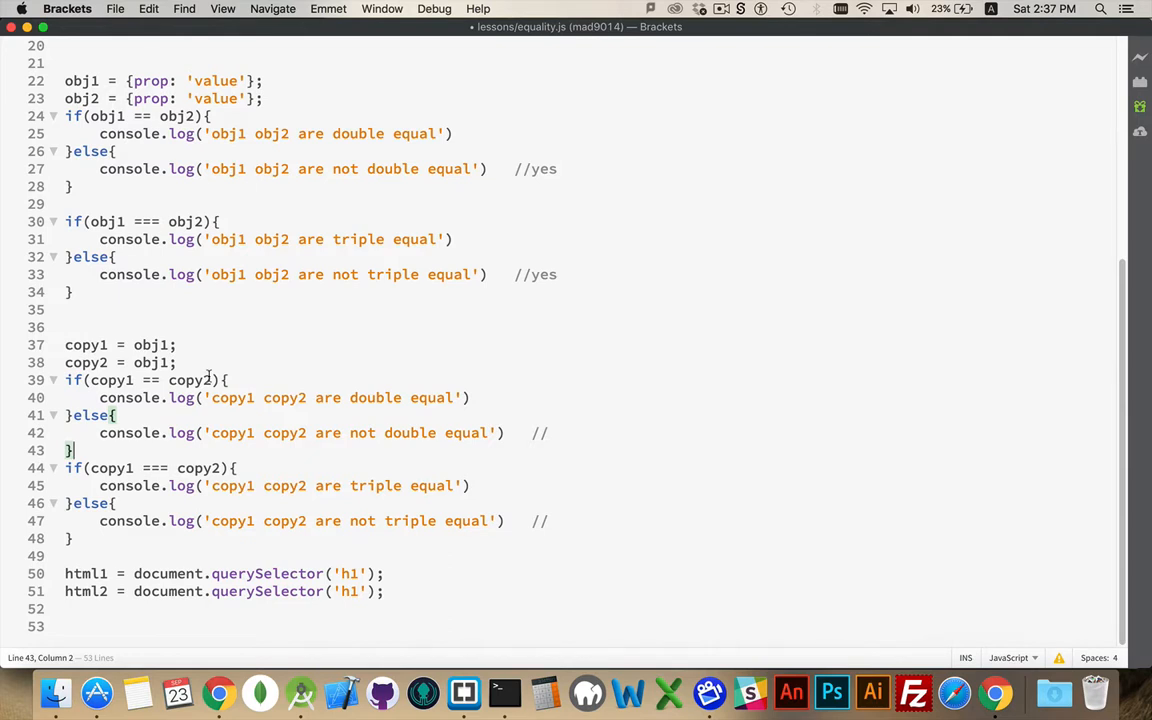
{"action": "mouse_move", "coordinate": [524, 399]}
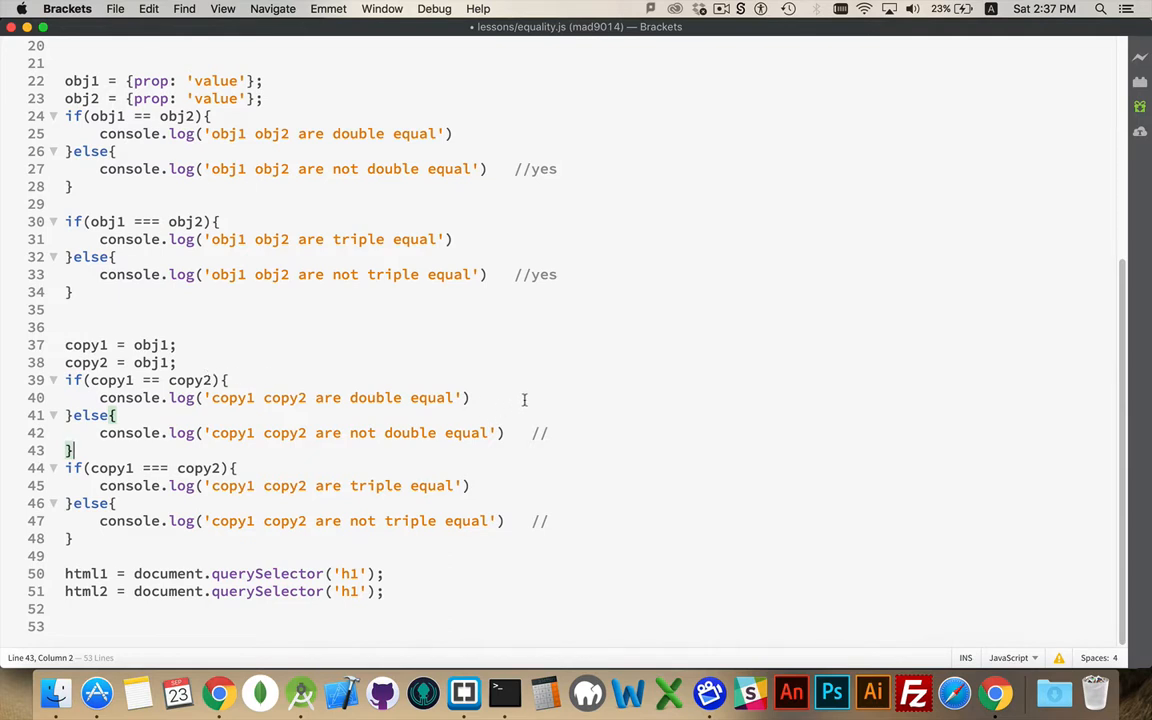
Mark the copy1/copy2 double and triple equal lines //yes, leaving the 'not' lines with empty //.
{"action": "type", "text": "//"}
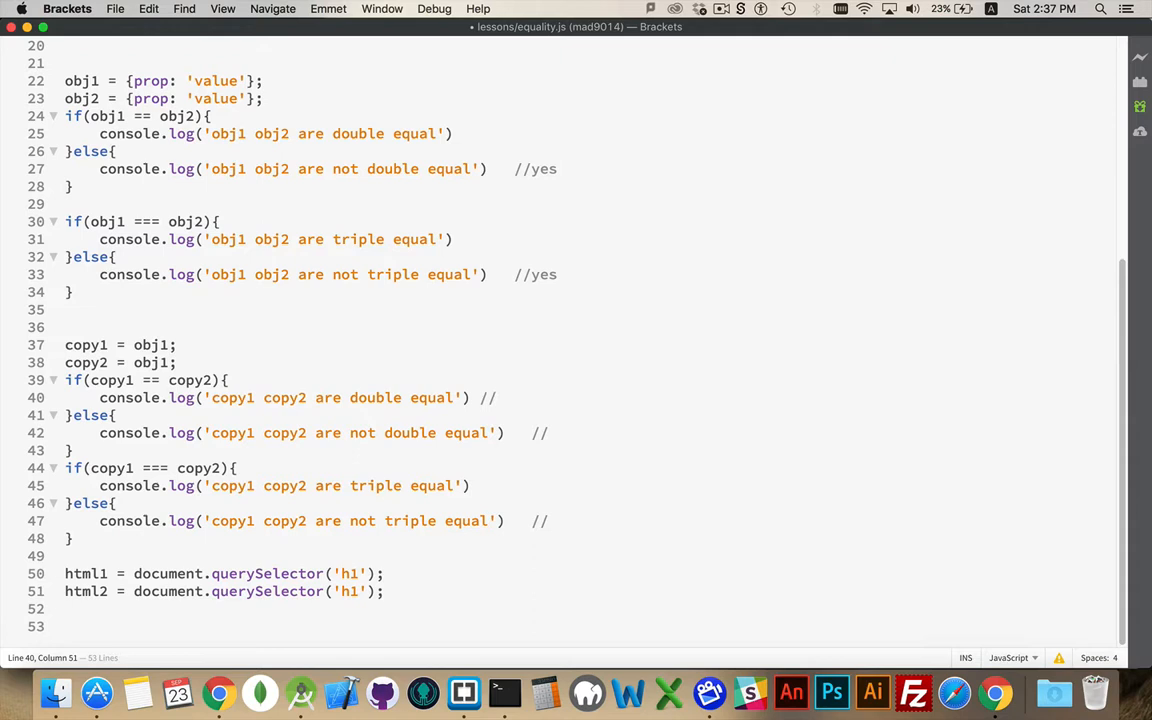
{"action": "type", "text": "yes"}
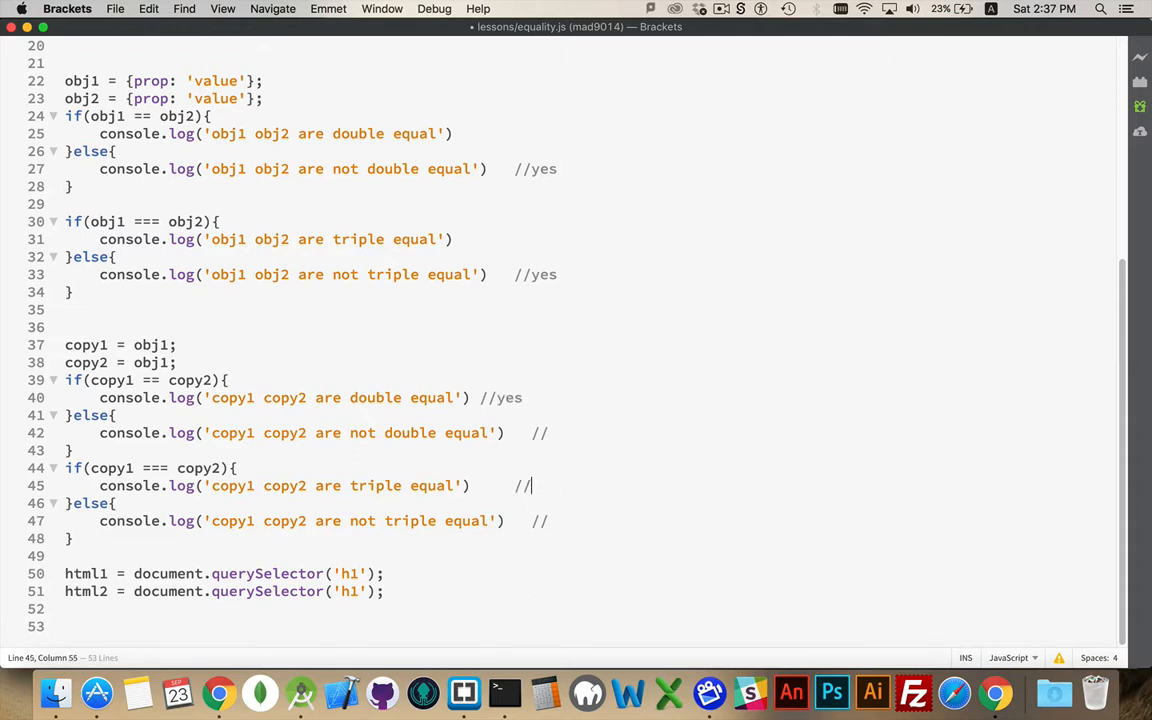
{"action": "type", "text": "yes"}
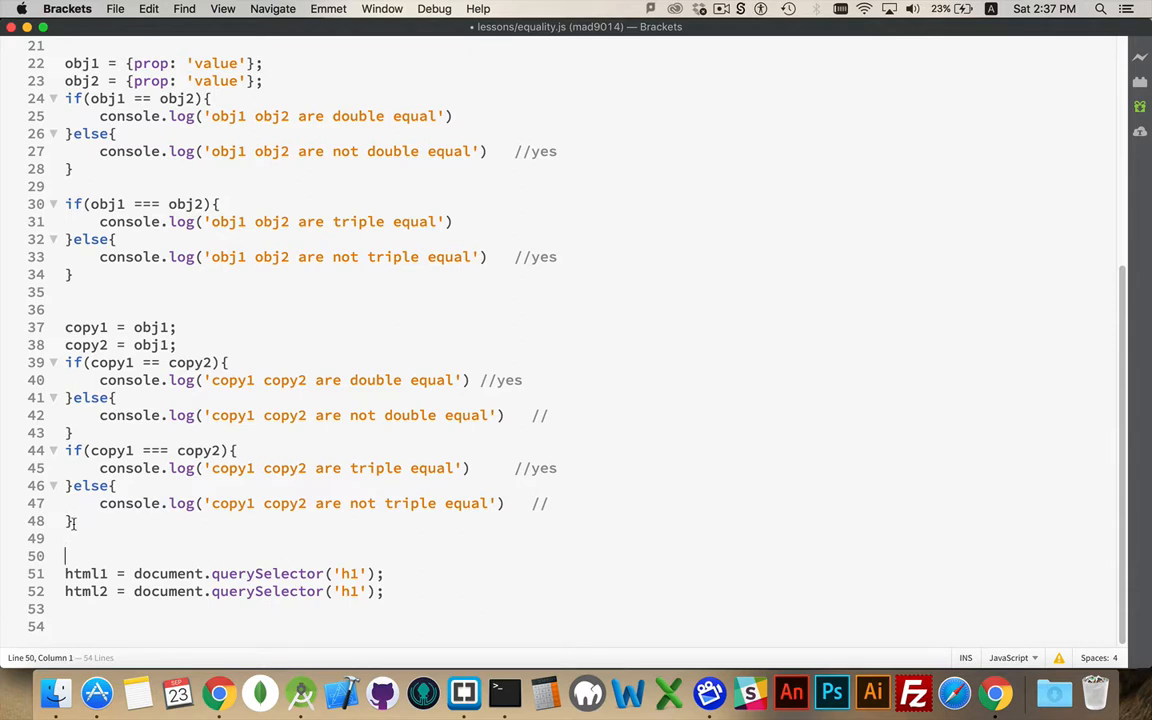
Copy the copy1/copy2 blocks below html2, rename them to html1/html2, and save.
{"action": "left_click_drag", "start_coordinate": [65, 362], "coordinate": [73, 520]}
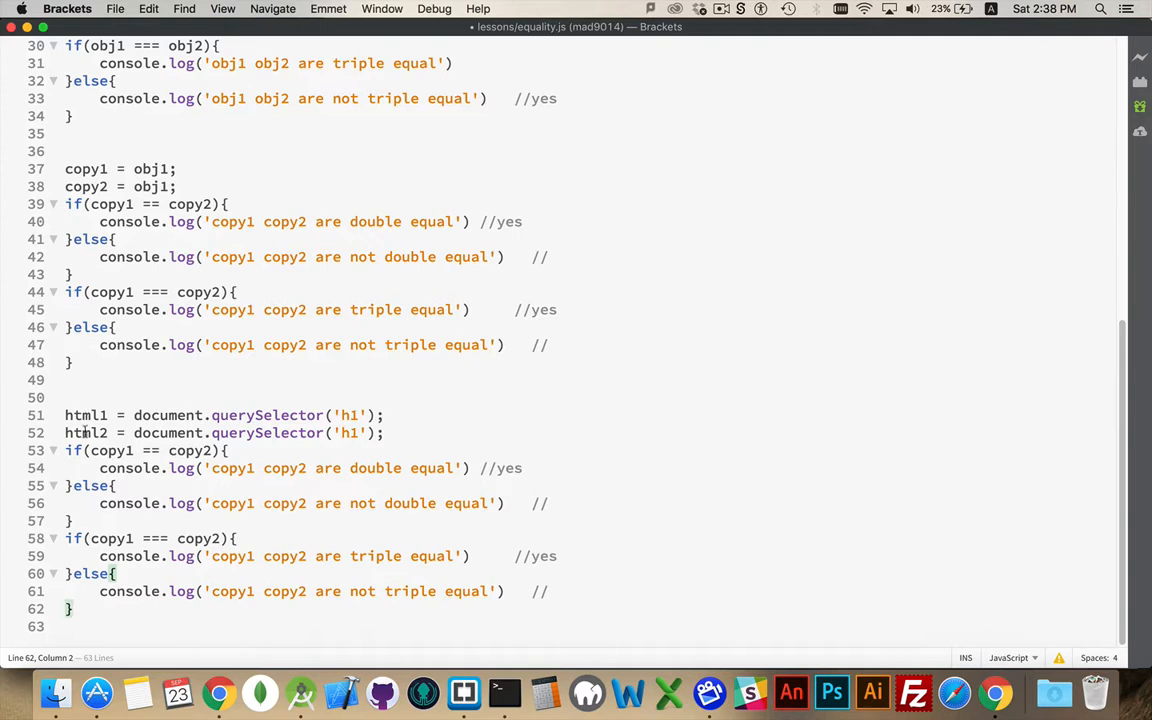
{"action": "double_click", "coordinate": [85, 415]}
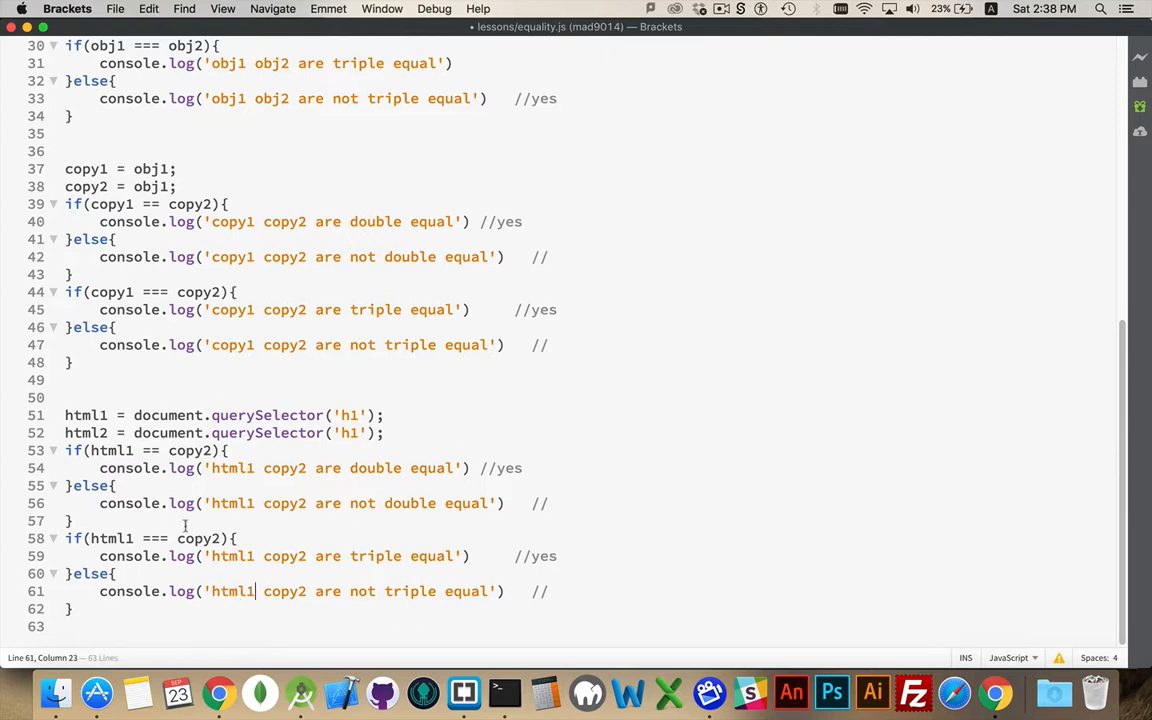
{"action": "double_click", "coordinate": [85, 432]}
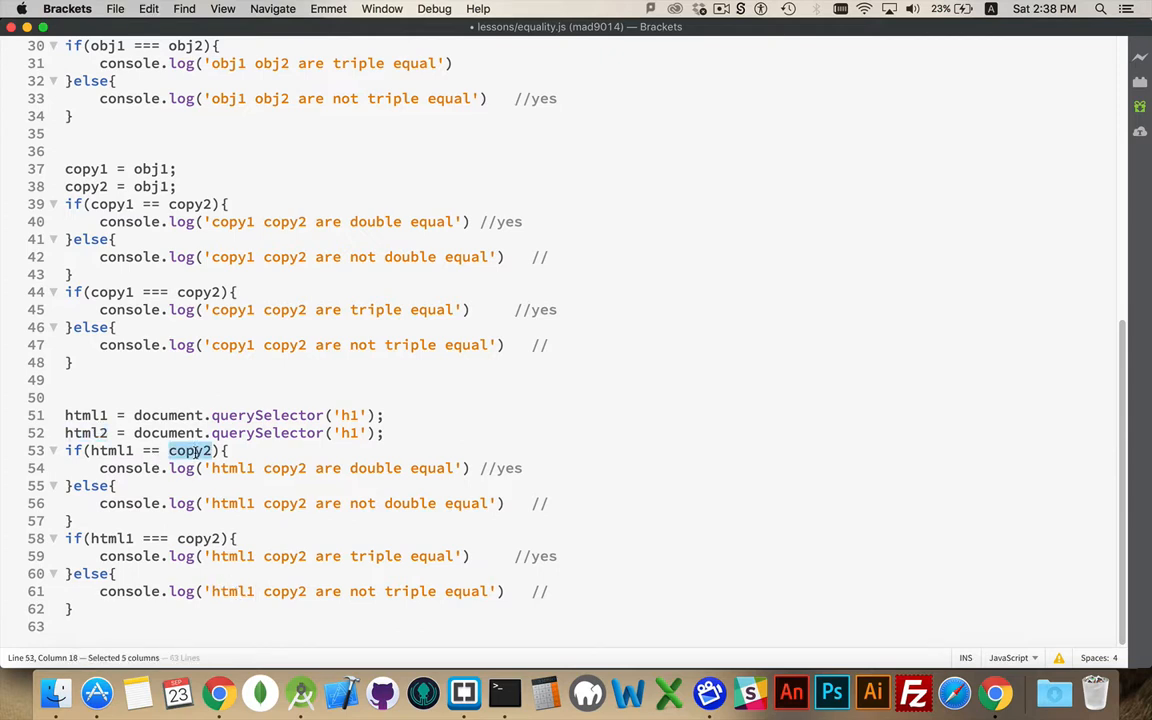
{"action": "type", "text": "html2"}
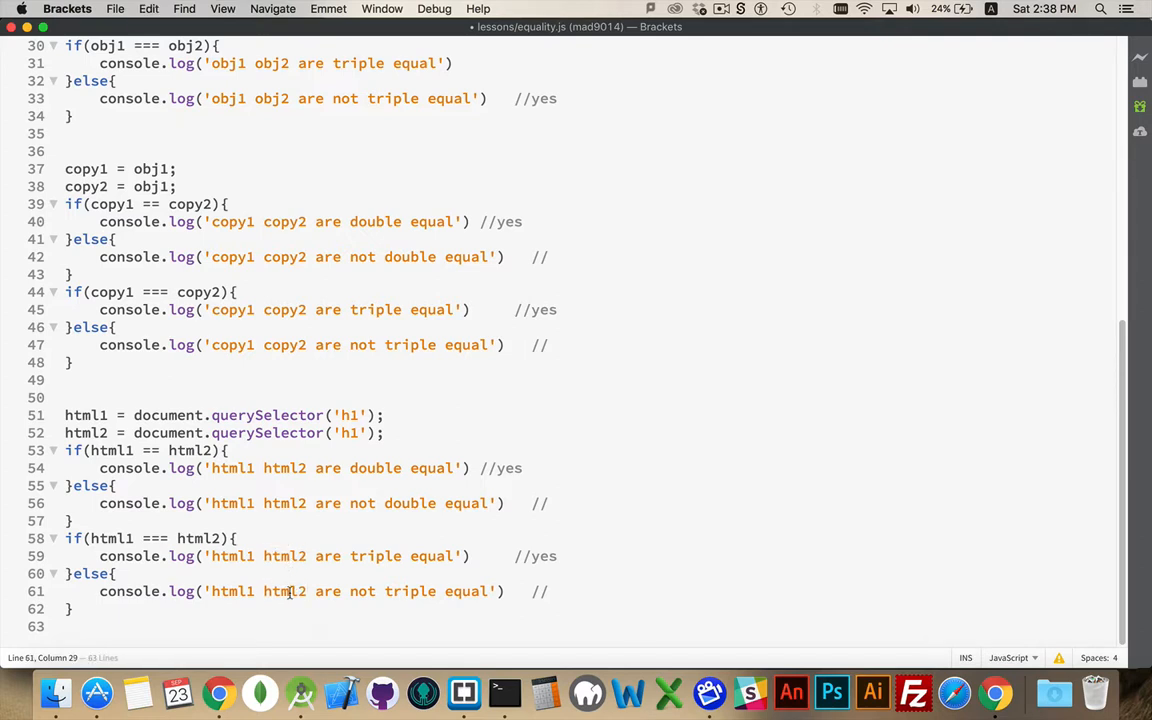
{"action": "key", "text": "cmd+s"}
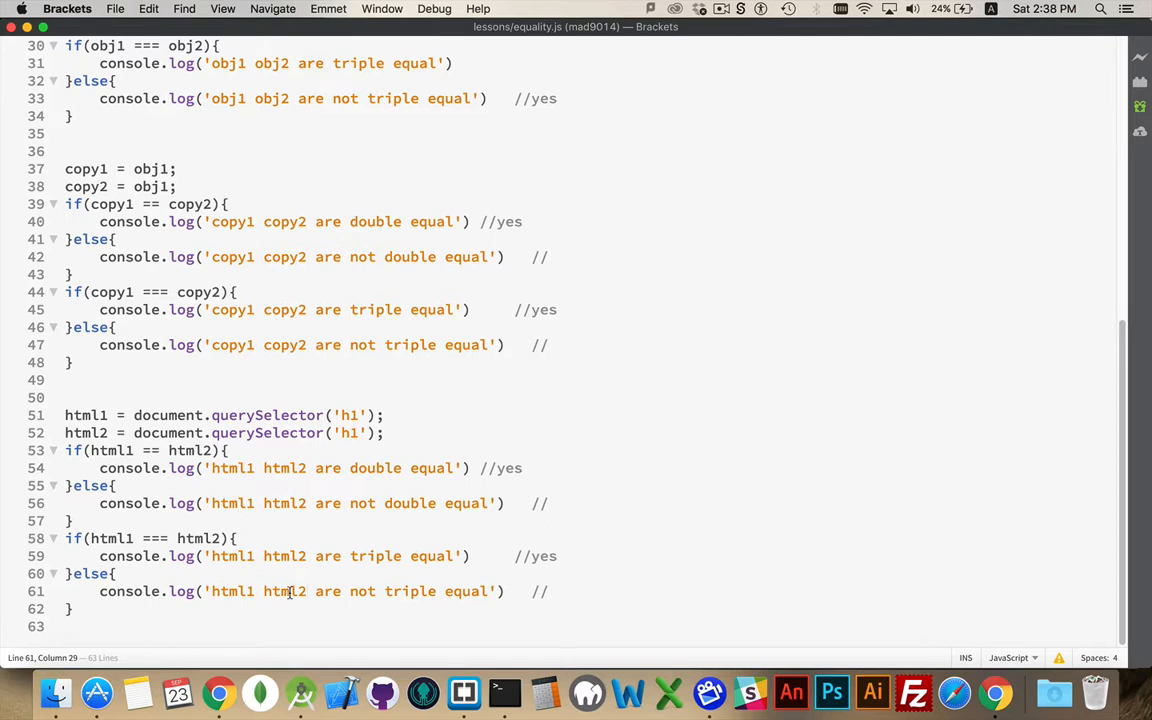
{"action": "mouse_move", "coordinate": [676, 405]}
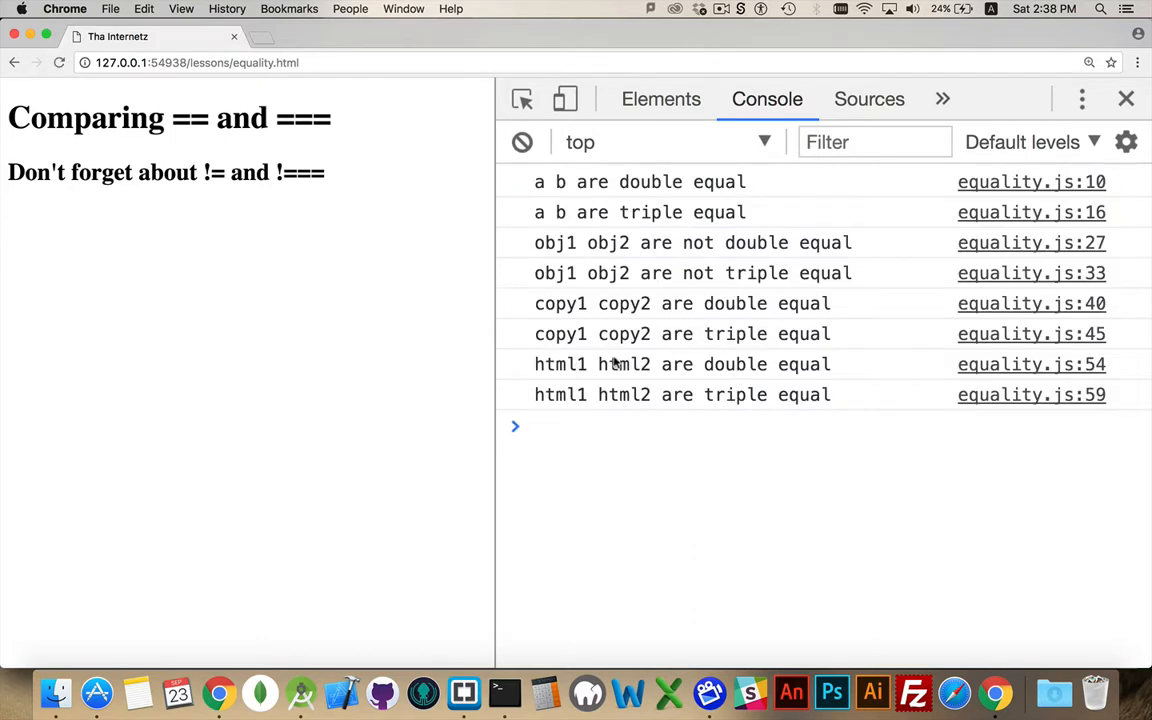
{"action": "mouse_move", "coordinate": [755, 388]}
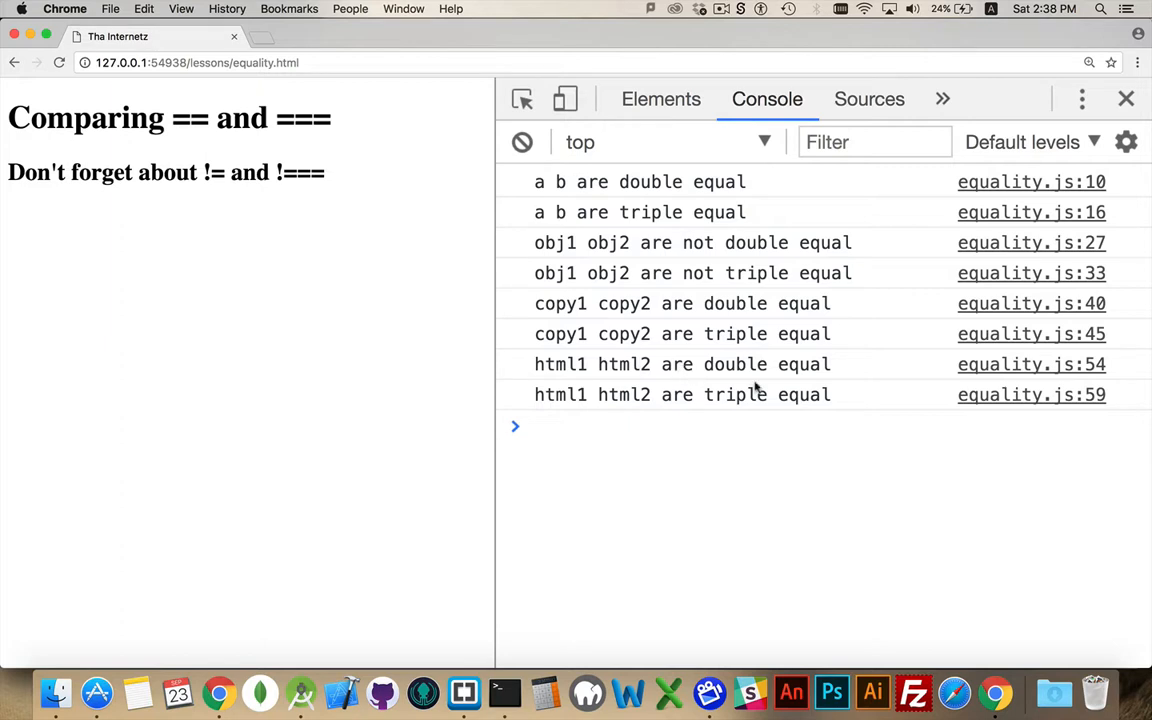
{"action": "mouse_move", "coordinate": [797, 389]}
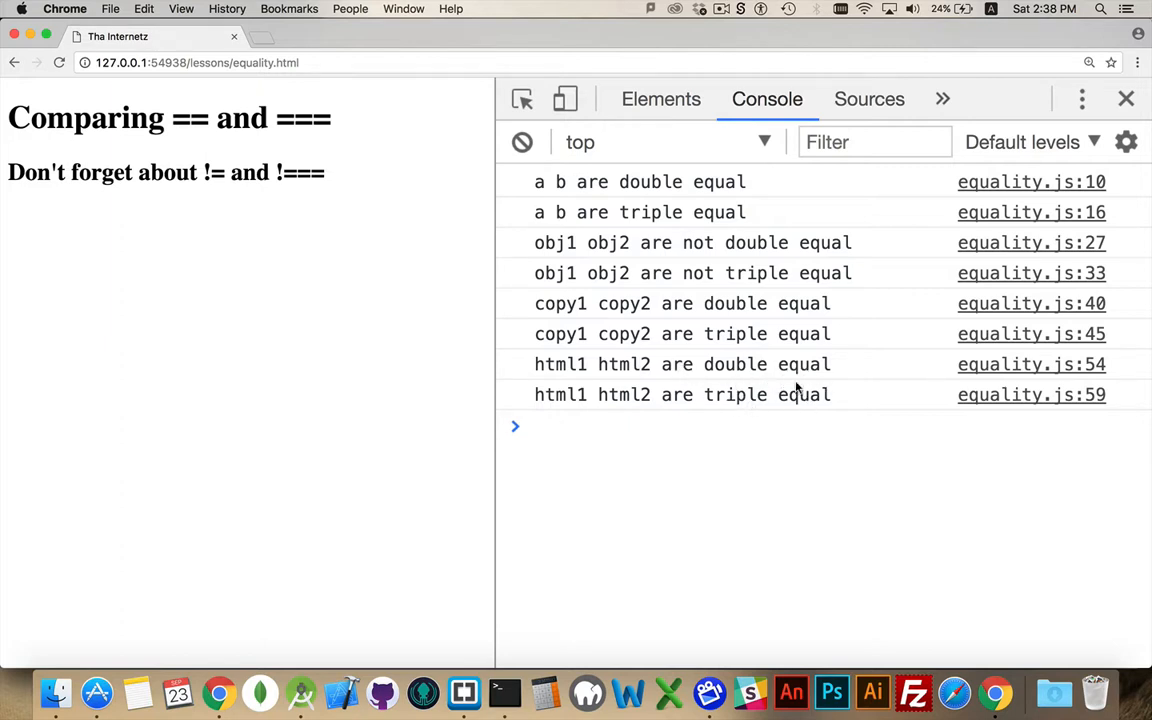
{"action": "mouse_move", "coordinate": [193, 103]}
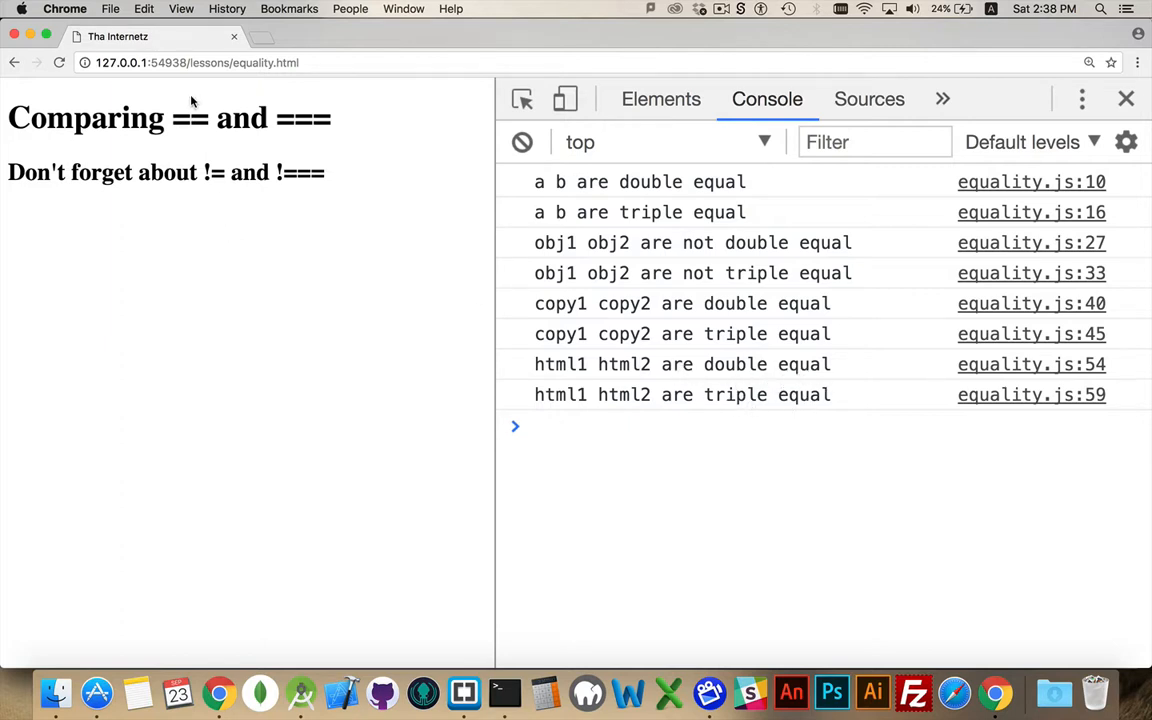
{"action": "mouse_move", "coordinate": [443, 180]}
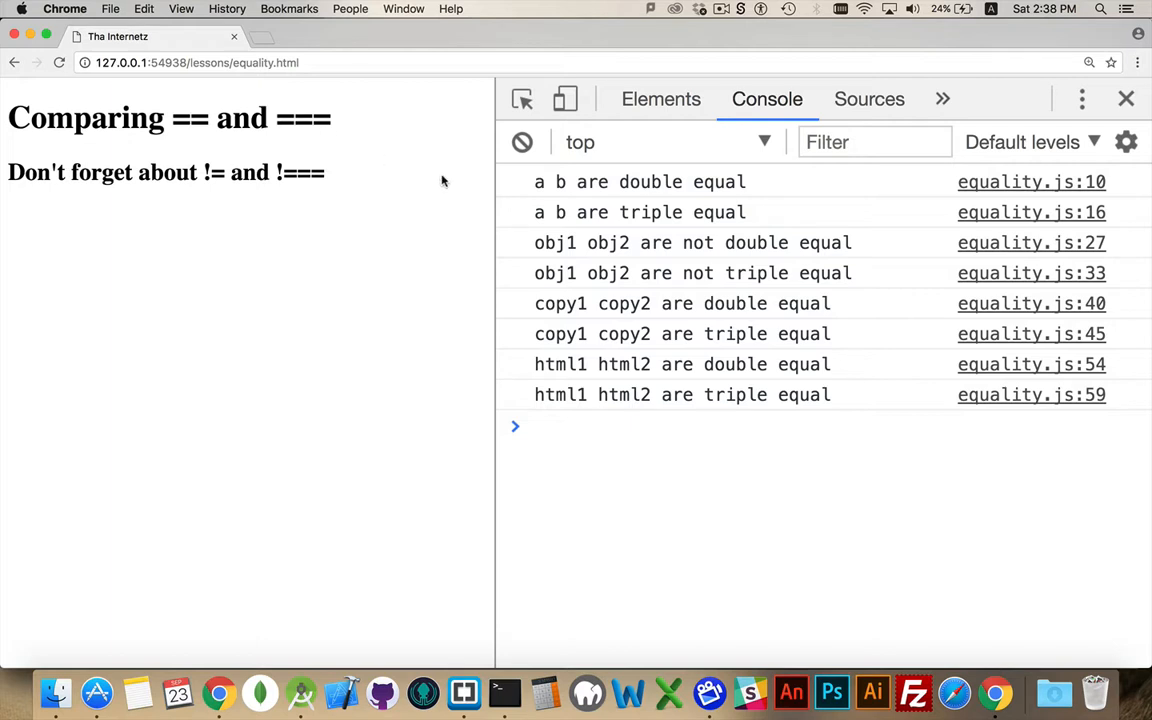
{"action": "mouse_move", "coordinate": [405, 167]}
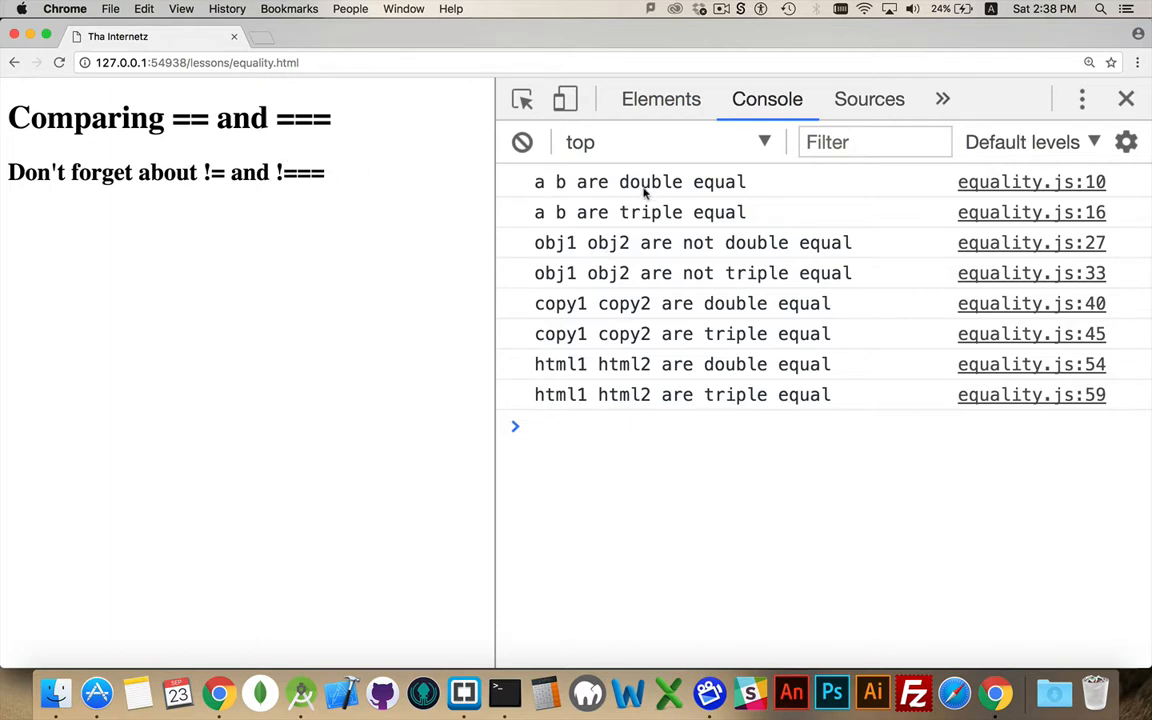
{"action": "mouse_move", "coordinate": [620, 195]}
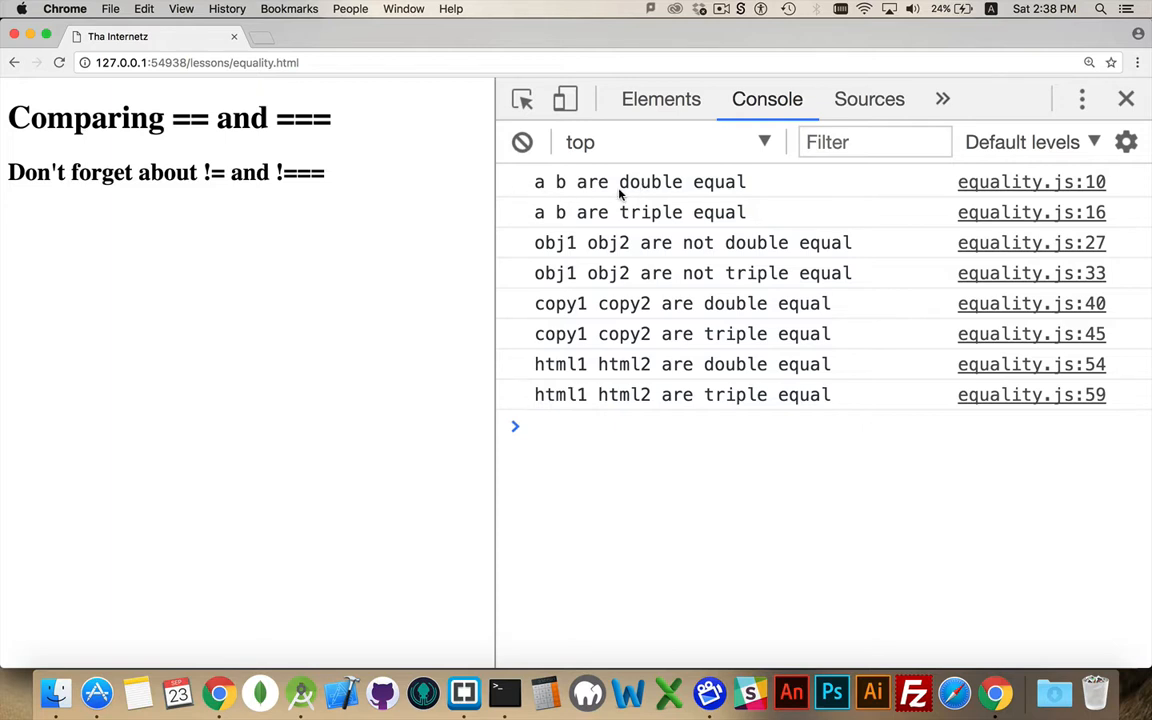
{"action": "mouse_move", "coordinate": [648, 192]}
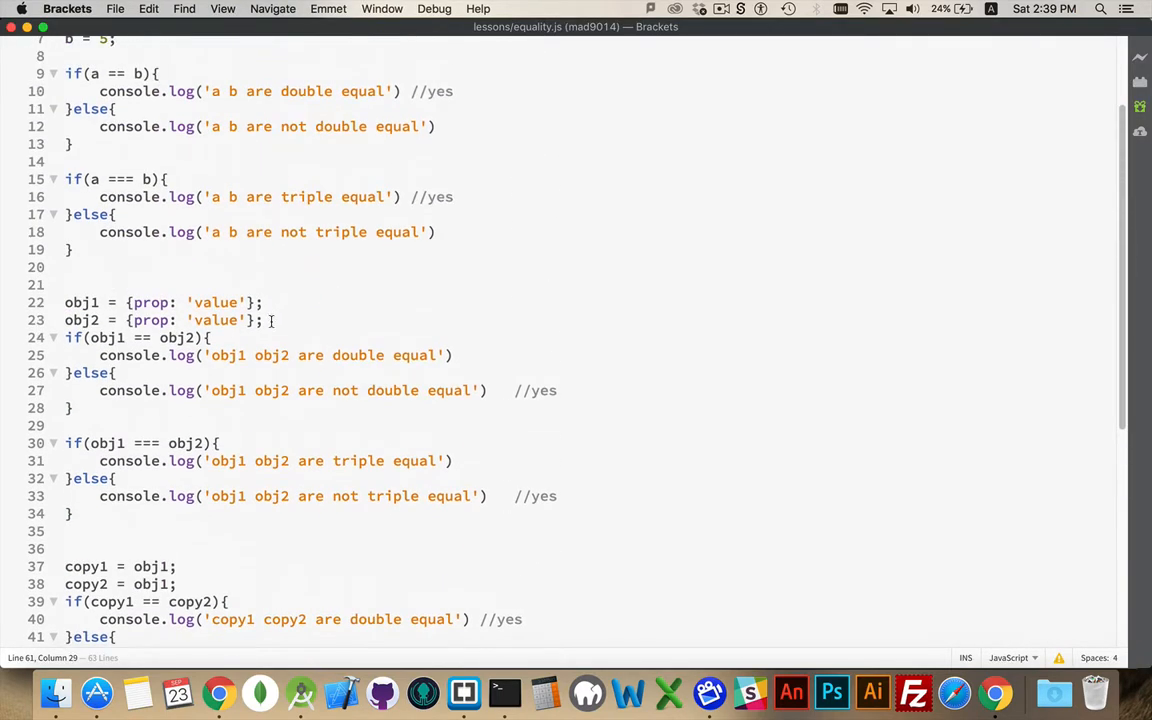
Highlight the obj1 and obj2 declarations, then scroll down through the html1/html2 blocks.
{"action": "left_click_drag", "start_coordinate": [270, 320], "coordinate": [64, 302]}
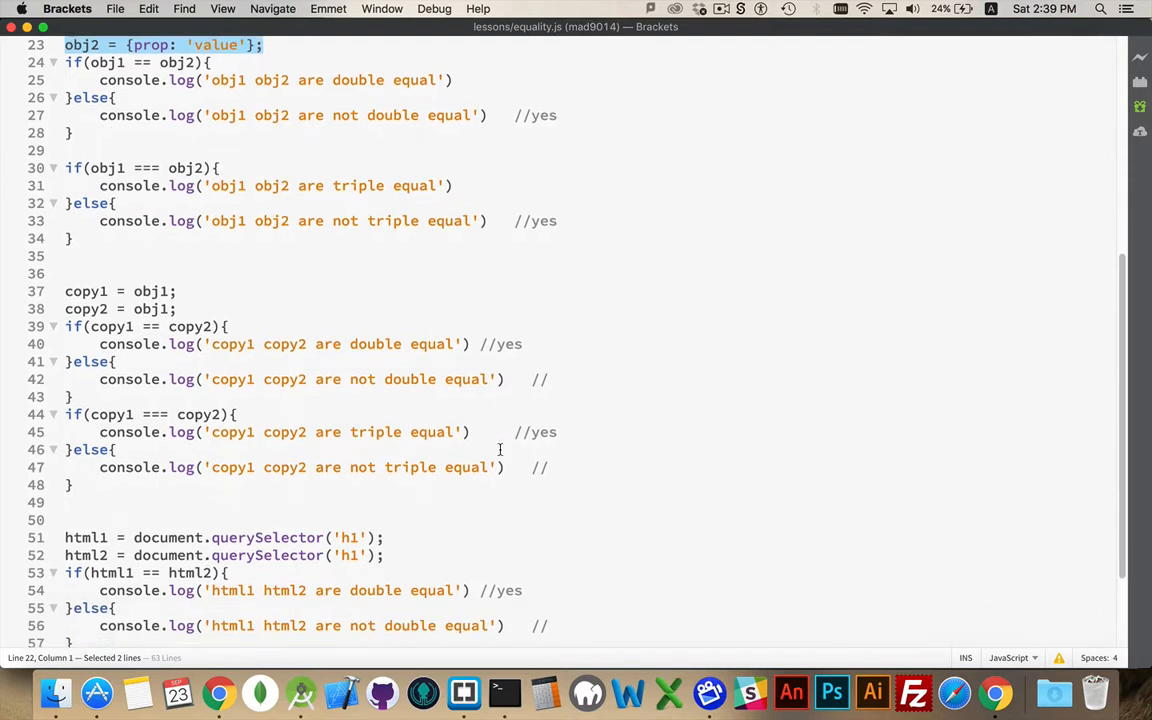
{"action": "scroll", "scroll_direction": "down", "scroll_amount": 3}
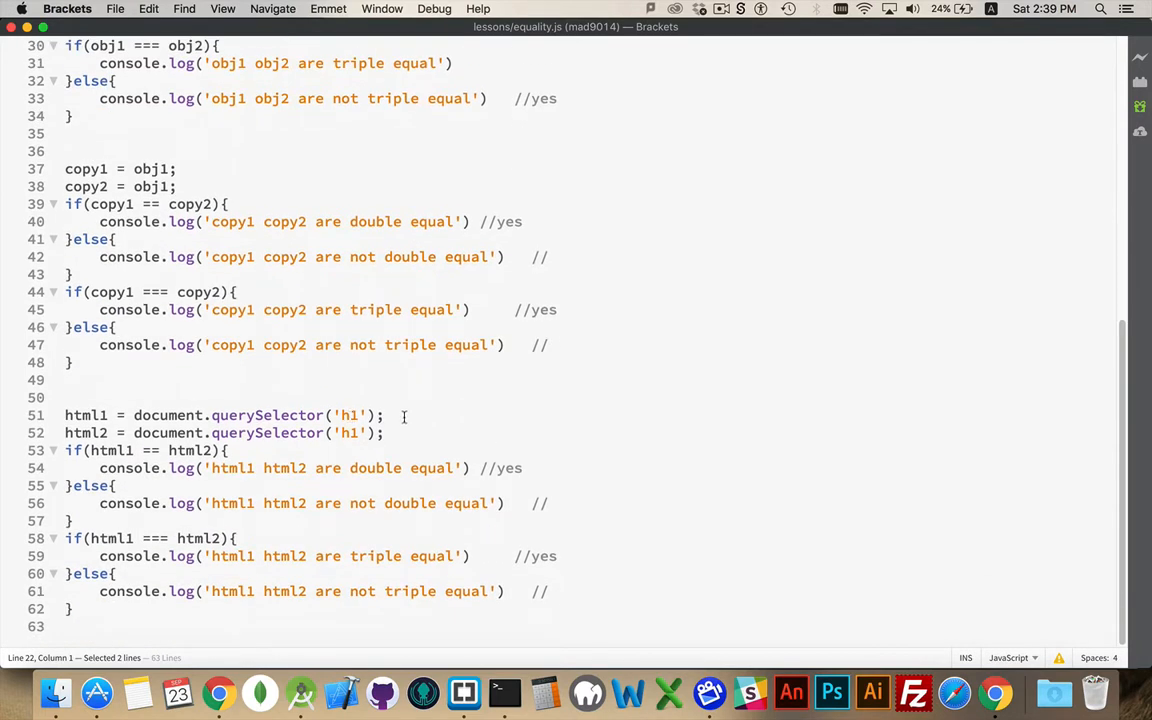
{"action": "mouse_move", "coordinate": [485, 467]}
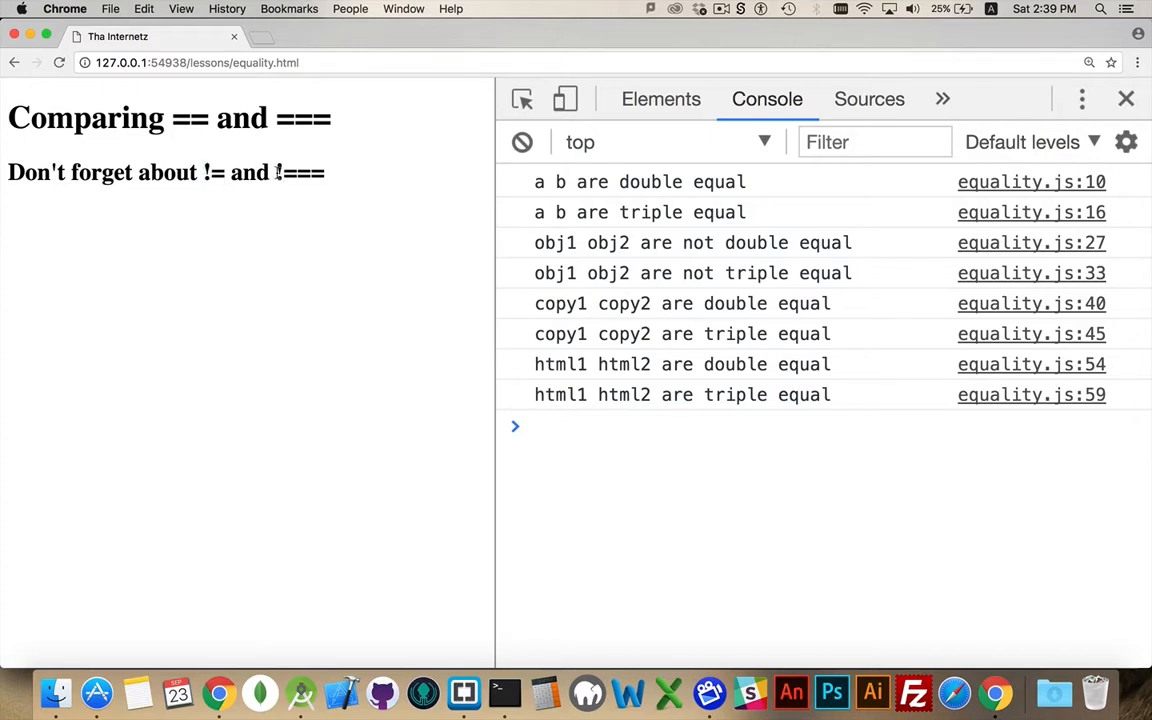
Select the !=== text in the equality page heading.
{"action": "double_click", "coordinate": [300, 172]}
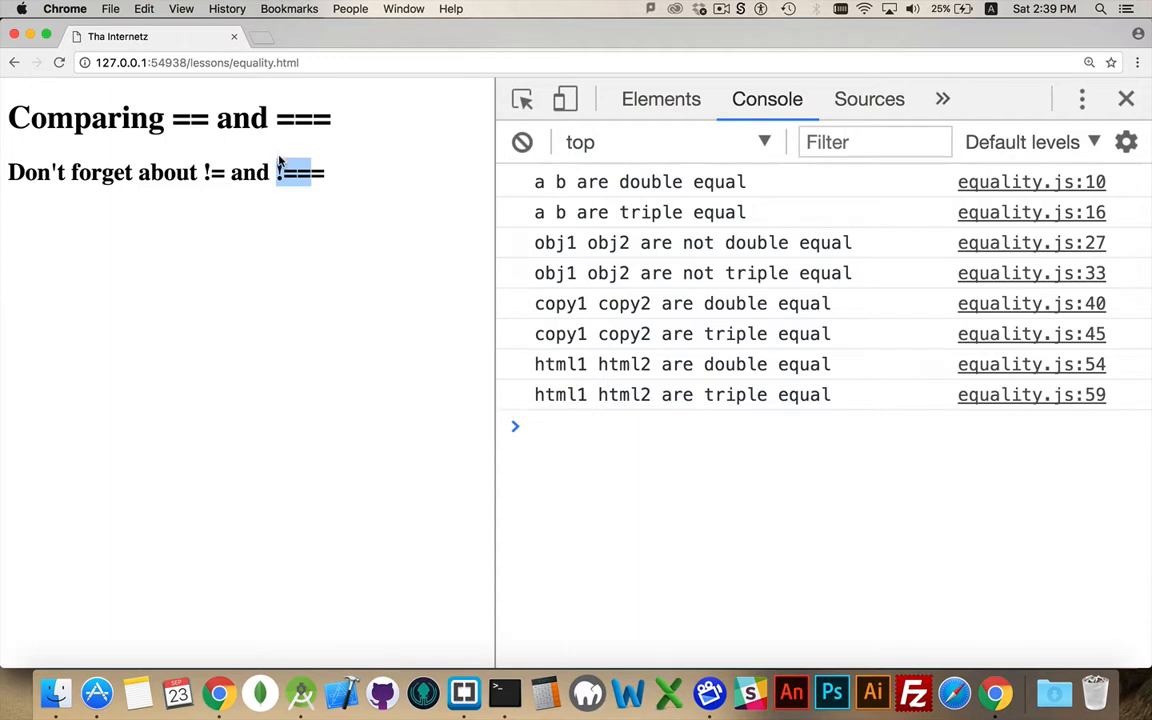
{"action": "mouse_move", "coordinate": [331, 282]}
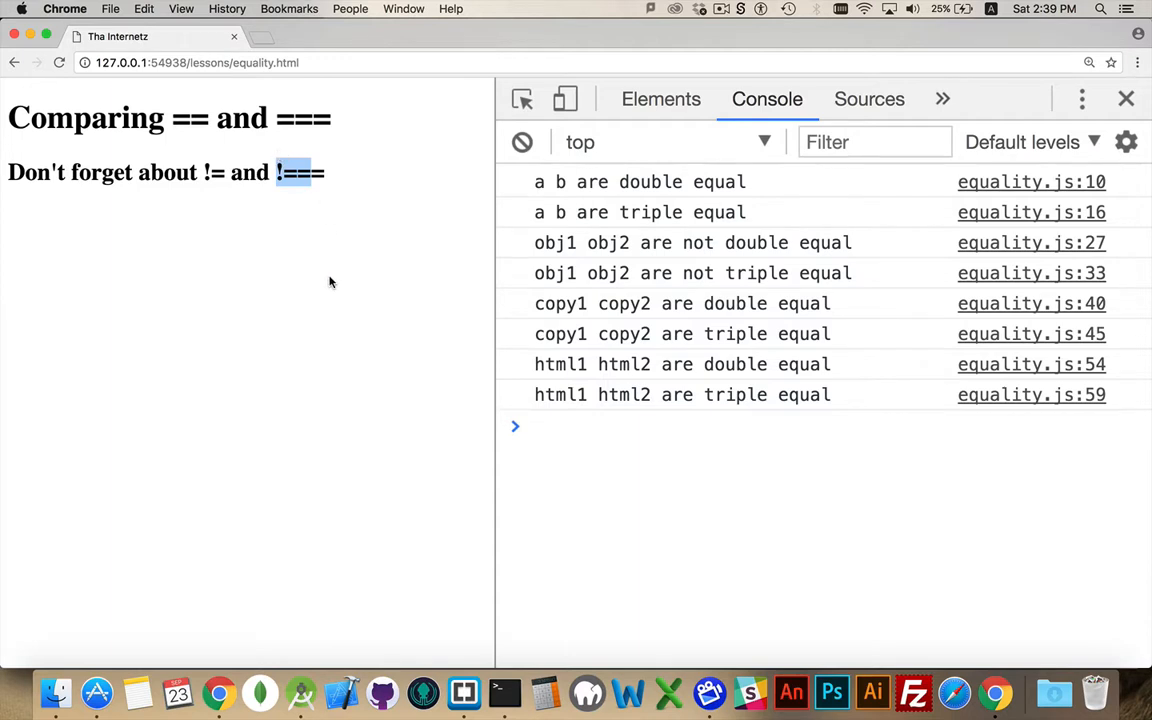